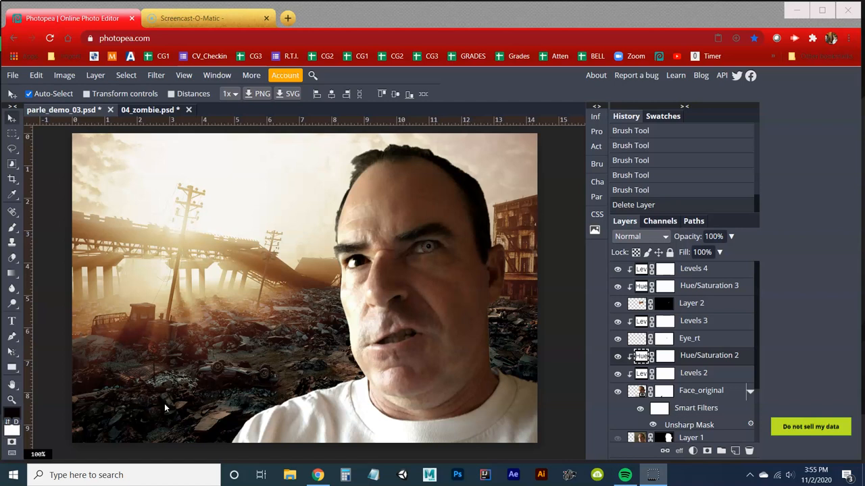
{"action": "mouse_move", "coordinate": [308, 352]}
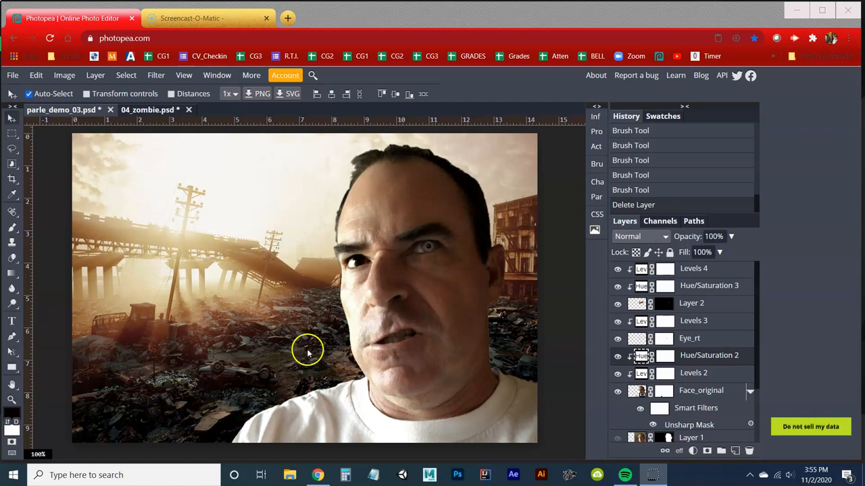
{"action": "mouse_move", "coordinate": [397, 329]}
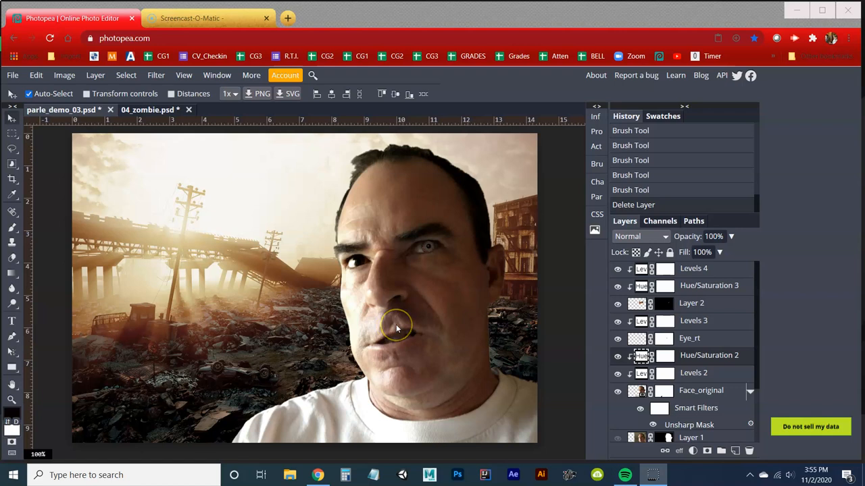
{"action": "mouse_move", "coordinate": [405, 319]}
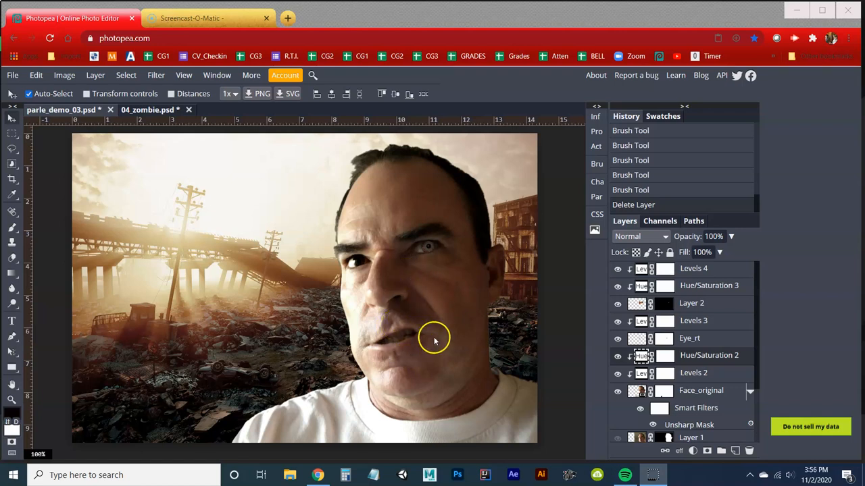
{"action": "mouse_move", "coordinate": [464, 334]}
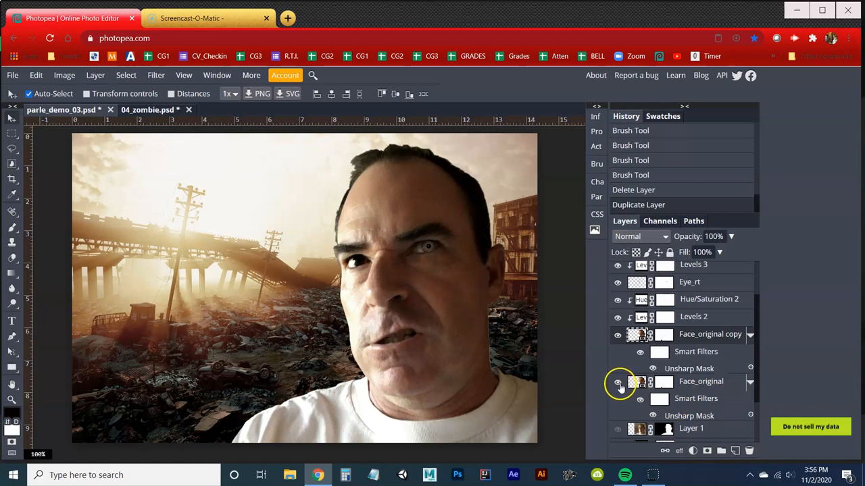
- Scroll the Layers panel to reach the Face_original layer and its copy
{"action": "scroll", "scroll_direction": "down", "scroll_amount": 3}
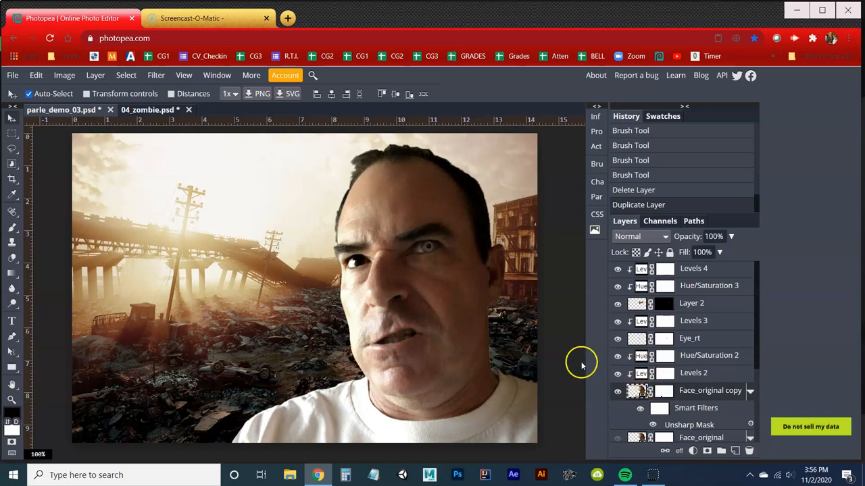
- Set the Sponge tool to Desaturate with a 0% hardness, 151 px brush
{"action": "left_click", "coordinate": [11, 304]}
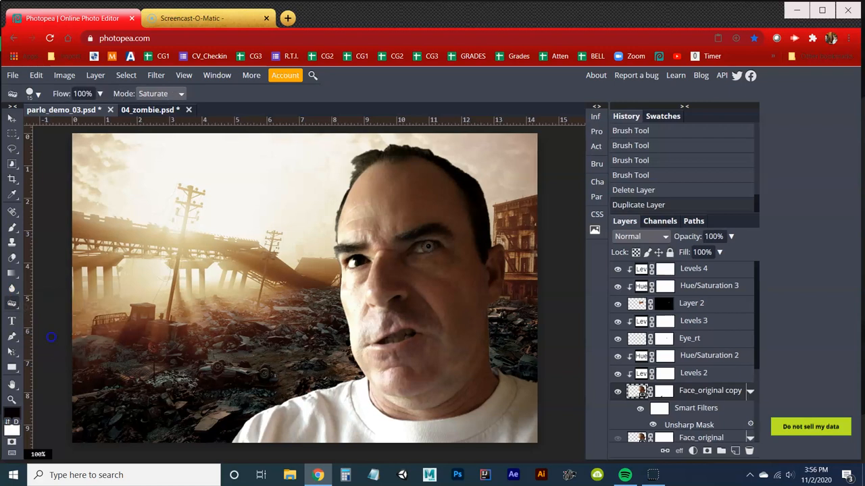
{"action": "left_click", "coordinate": [161, 93]}
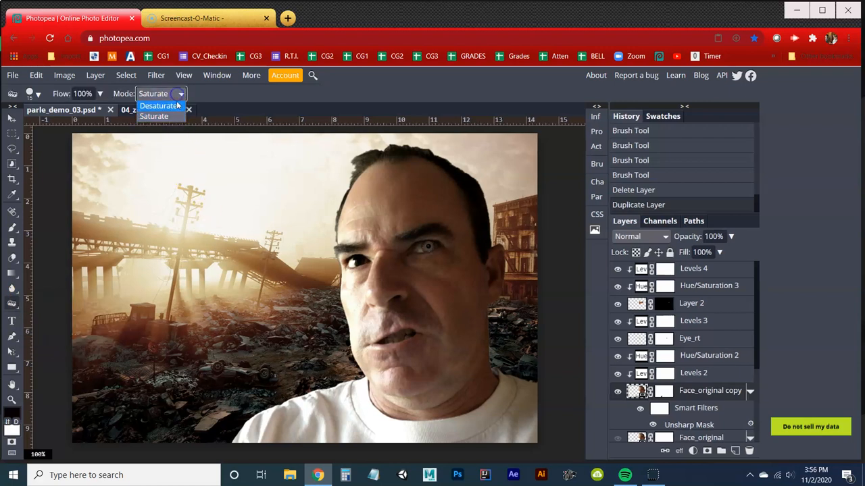
{"action": "left_click", "coordinate": [159, 106]}
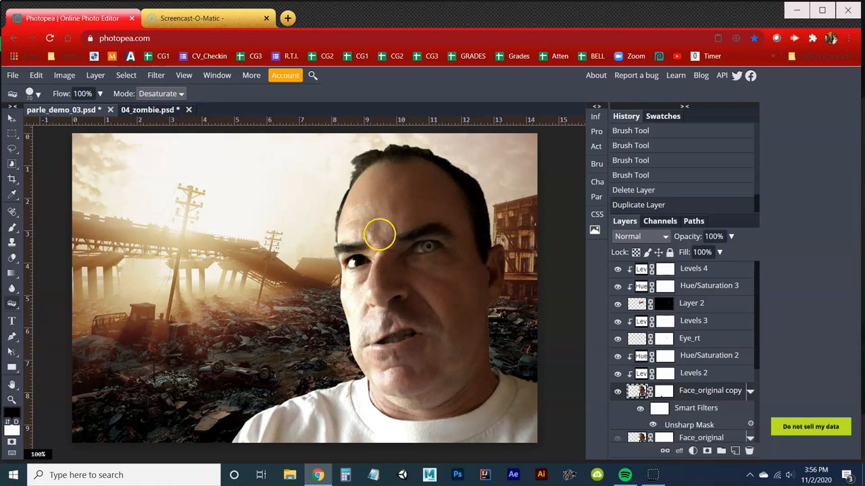
{"action": "mouse_move", "coordinate": [395, 222]}
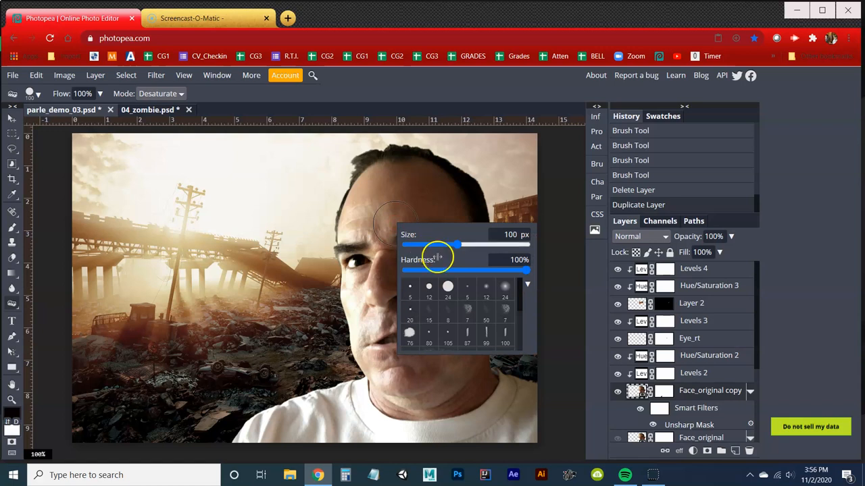
{"action": "left_click_drag", "start_coordinate": [527, 271], "coordinate": [405, 271]}
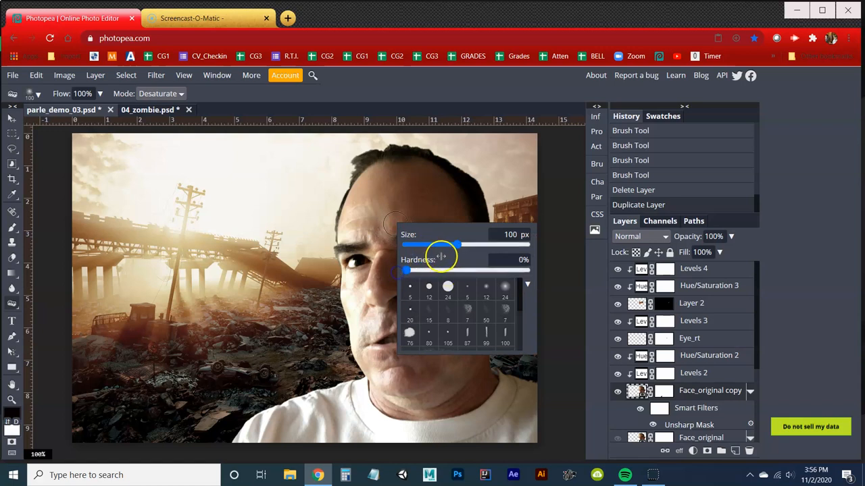
{"action": "left_click_drag", "start_coordinate": [451, 245], "coordinate": [465, 244]}
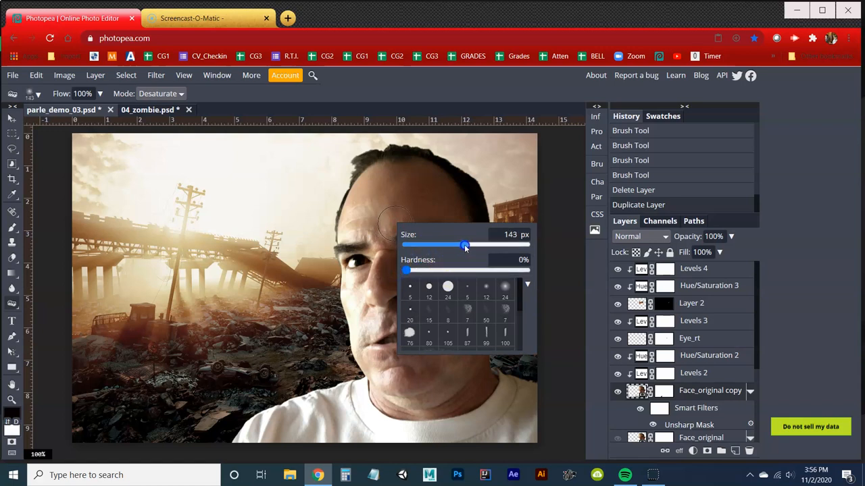
{"action": "left_click_drag", "start_coordinate": [464, 245], "coordinate": [467, 245]}
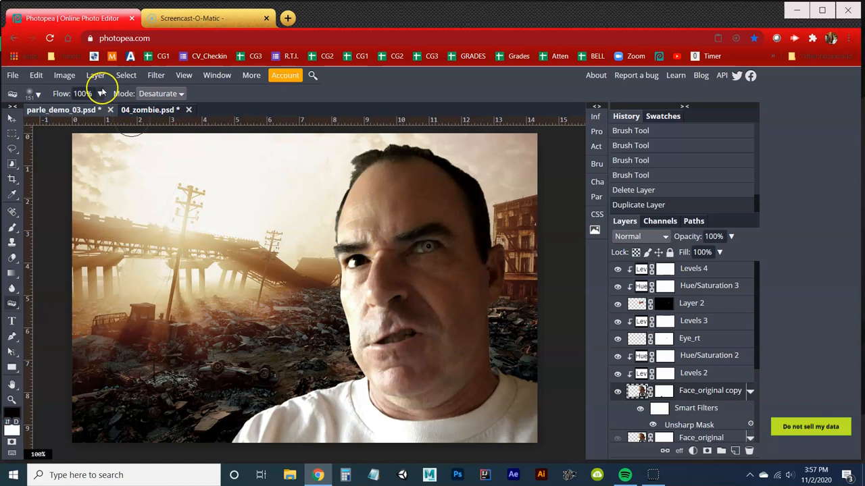
{"action": "mouse_move", "coordinate": [400, 208]}
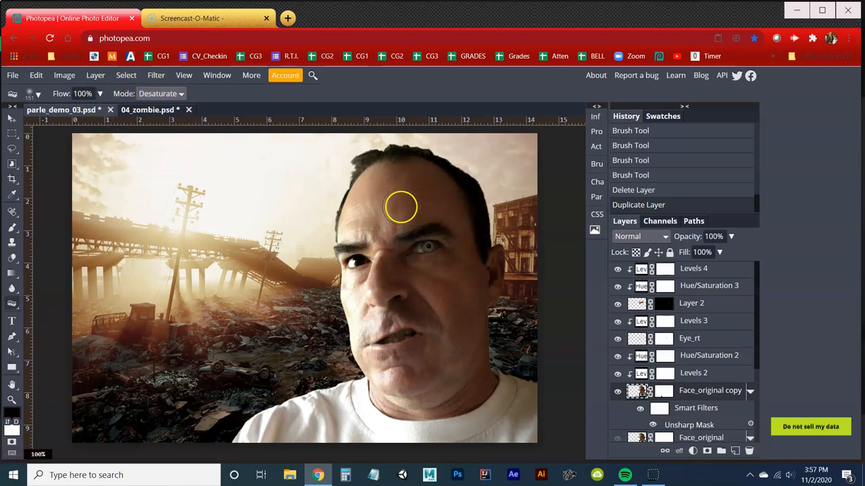
- Rasterize the copied face layer when the Sponge tool prompts for it
{"action": "left_click", "coordinate": [400, 207]}
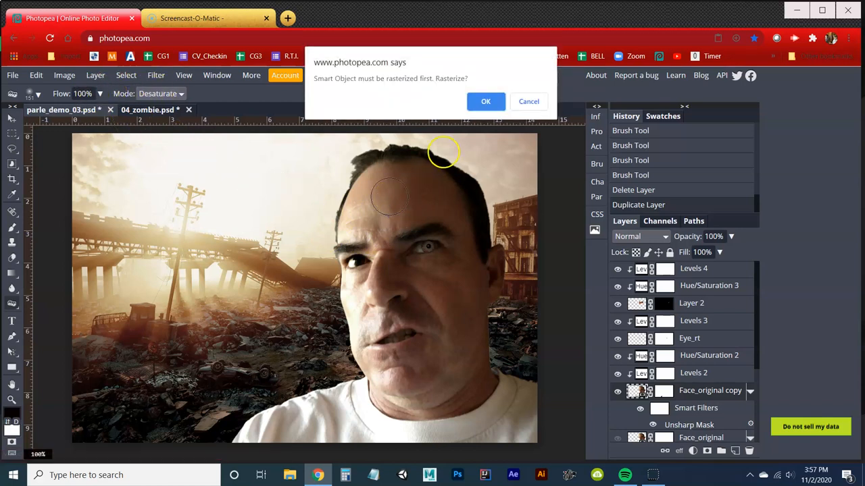
{"action": "mouse_move", "coordinate": [346, 86]}
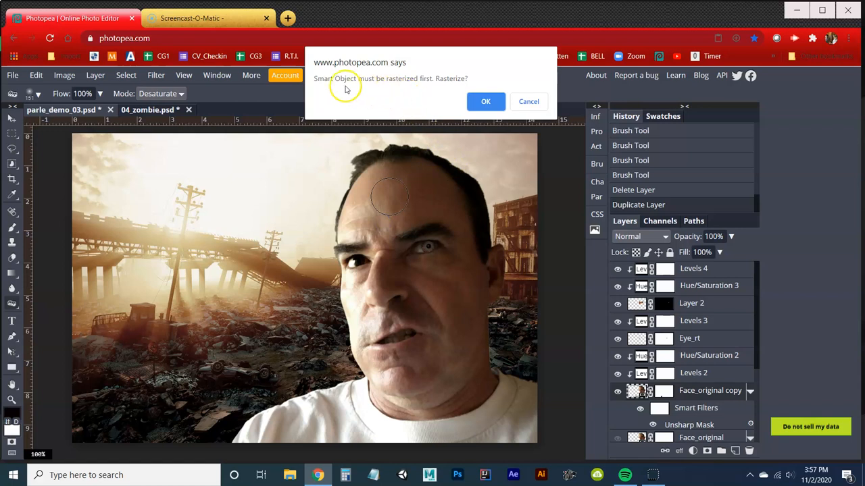
{"action": "mouse_move", "coordinate": [463, 100]}
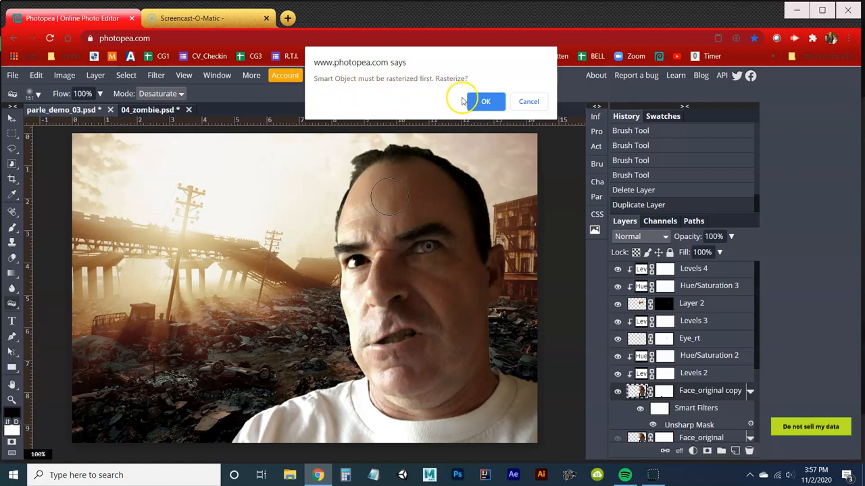
{"action": "left_click", "coordinate": [485, 101]}
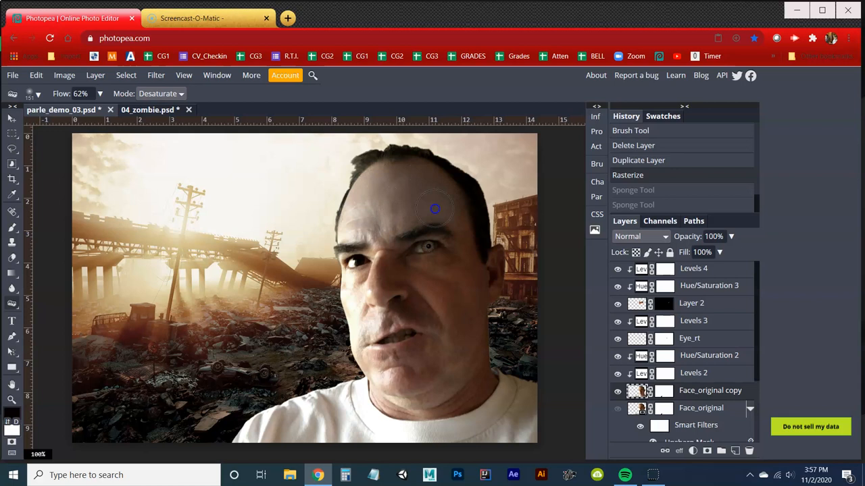
- Desaturate the forehead, upper face, eye area and cheek on the copy layer
{"action": "left_click_drag", "start_coordinate": [436, 208], "coordinate": [375, 289]}
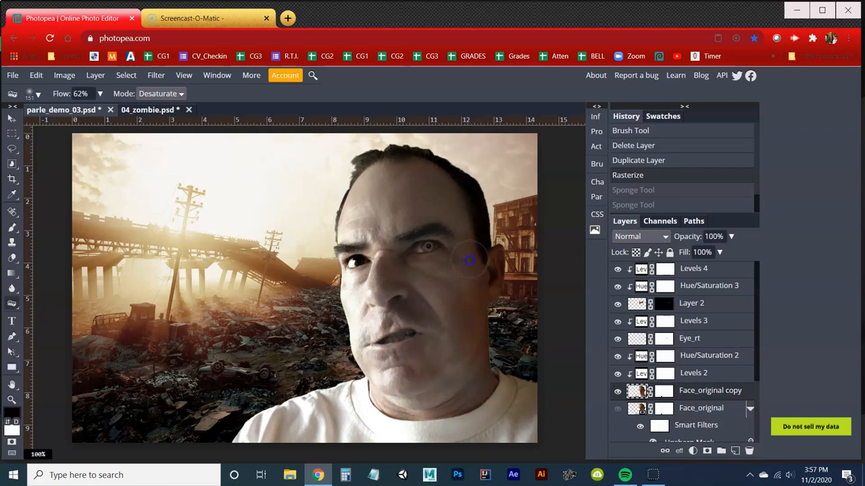
{"action": "left_click_drag", "start_coordinate": [470, 260], "coordinate": [470, 328]}
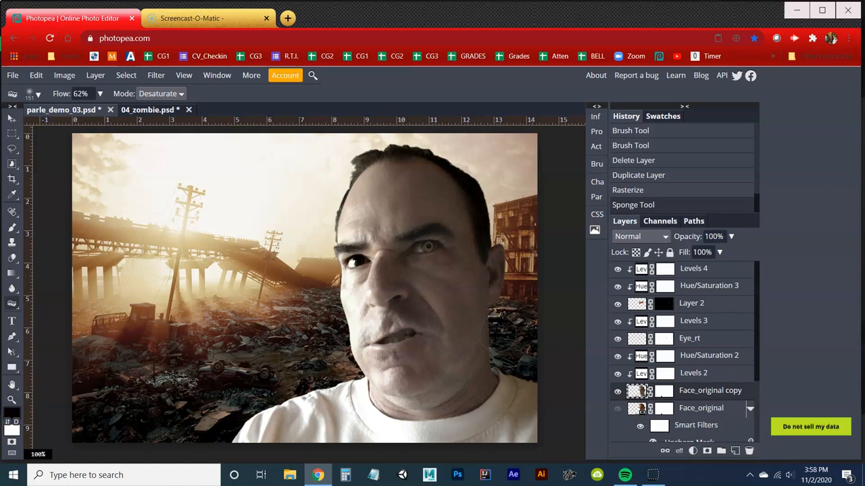
{"action": "mouse_move", "coordinate": [502, 318]}
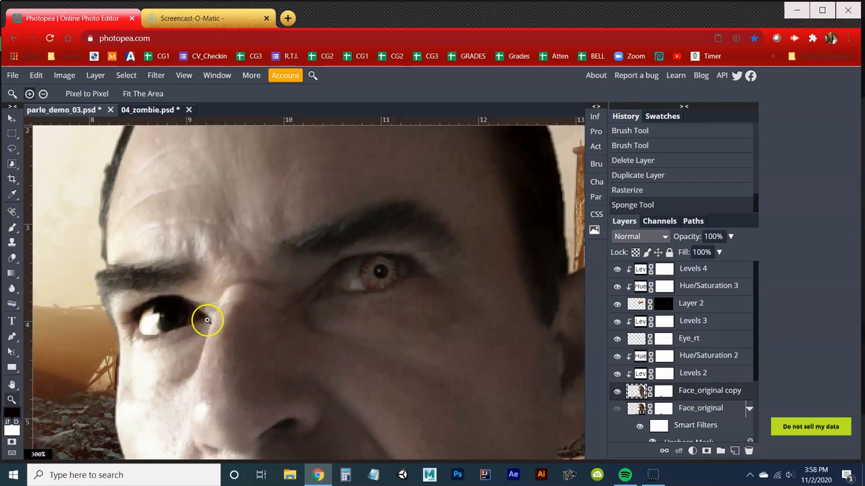
{"action": "mouse_move", "coordinate": [385, 241]}
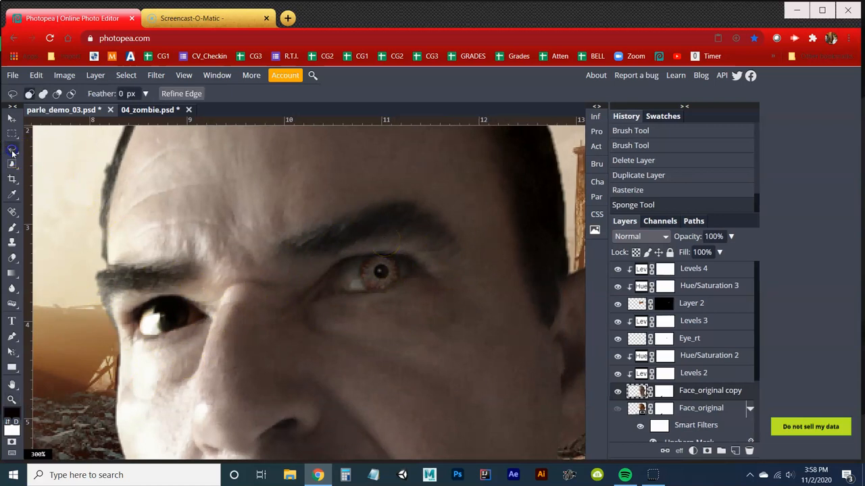
- Lasso around the right eye and feather the selection by 10 px
{"action": "left_click_drag", "start_coordinate": [385, 229], "coordinate": [292, 258]}
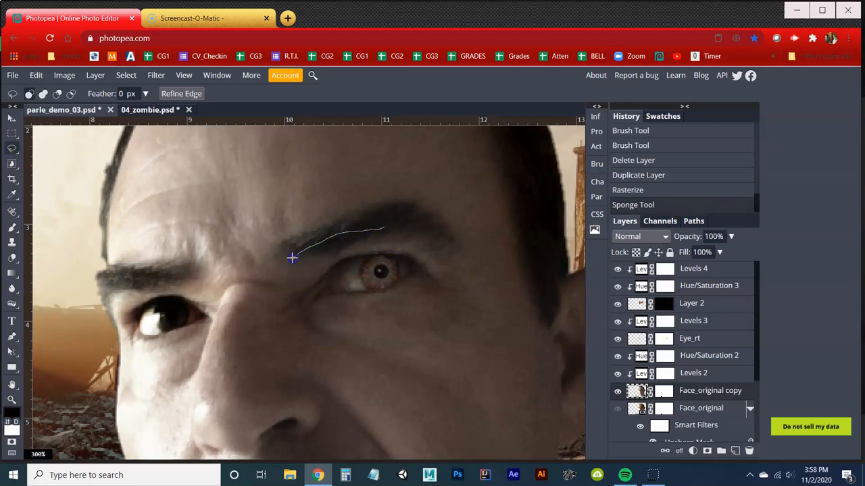
{"action": "left_click_drag", "start_coordinate": [292, 258], "coordinate": [305, 353]}
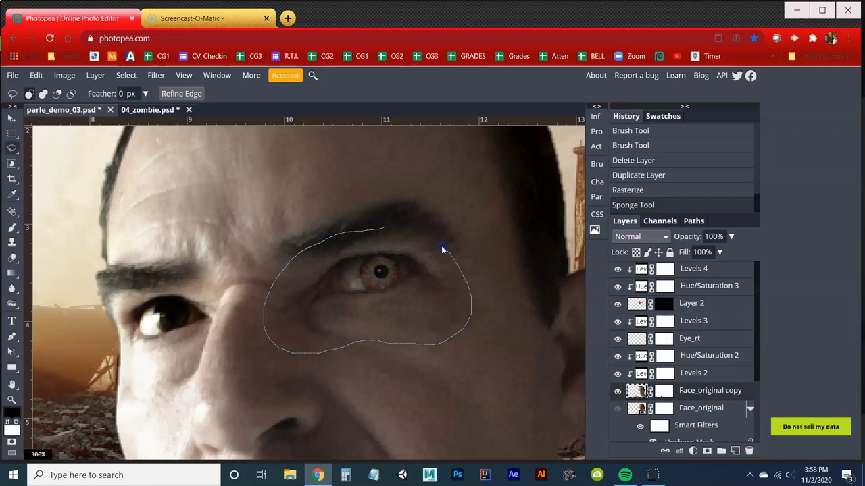
{"action": "left_click", "coordinate": [441, 248]}
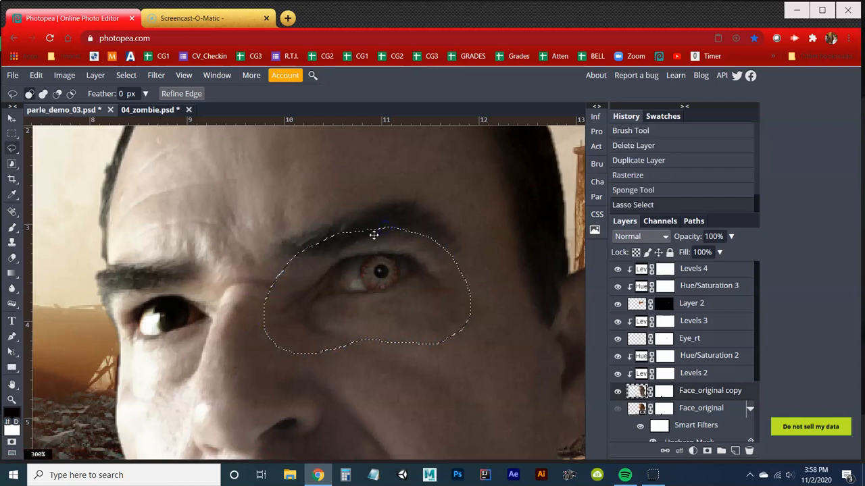
{"action": "left_click", "coordinate": [126, 75]}
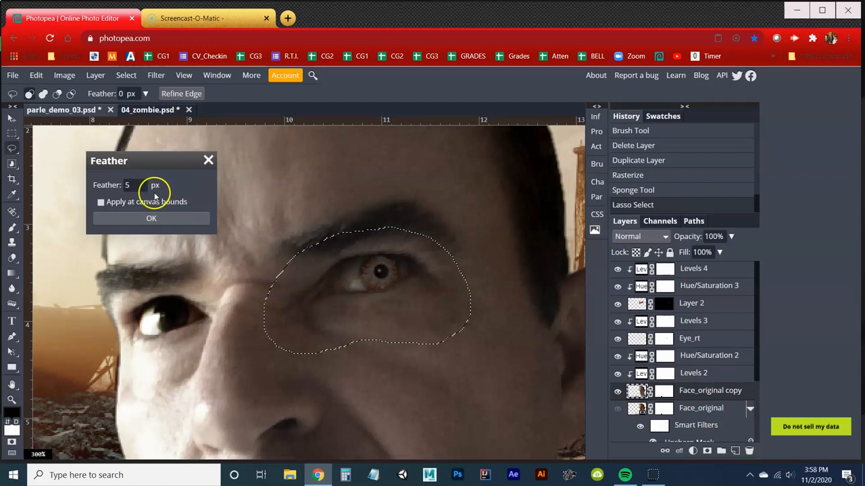
{"action": "type", "text": "10"}
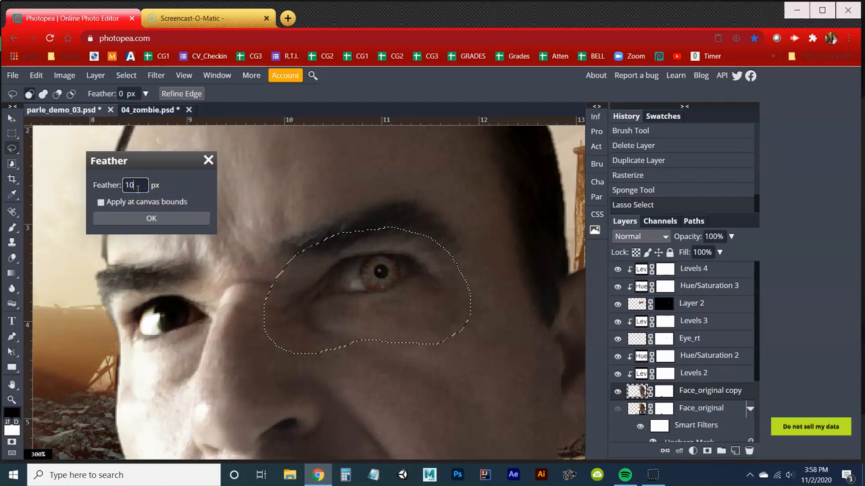
{"action": "left_click", "coordinate": [151, 217]}
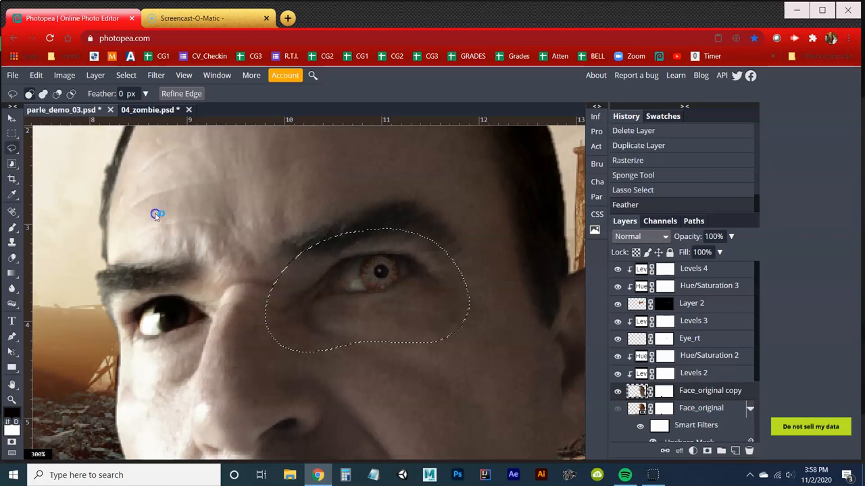
{"action": "mouse_move", "coordinate": [409, 332]}
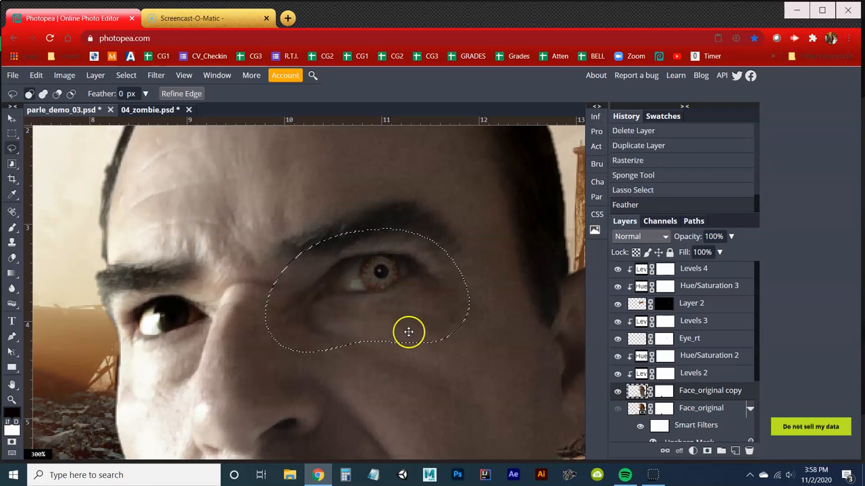
{"action": "mouse_move", "coordinate": [411, 336]}
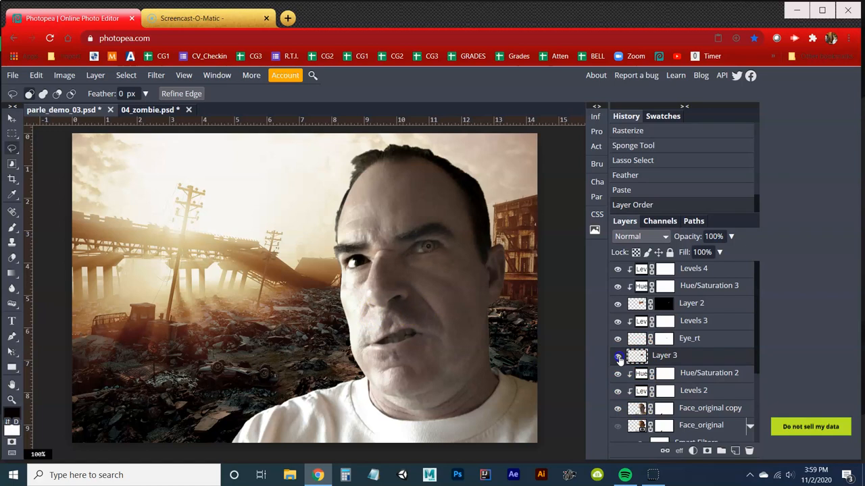
- Compare Layer 3 on and off, then try blend modes ending on Soft Light
{"action": "left_click", "coordinate": [617, 356]}
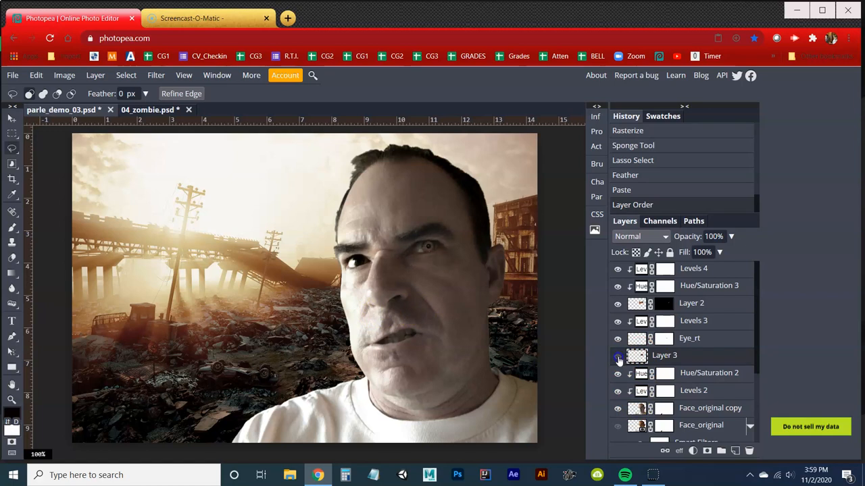
{"action": "left_click", "coordinate": [617, 356]}
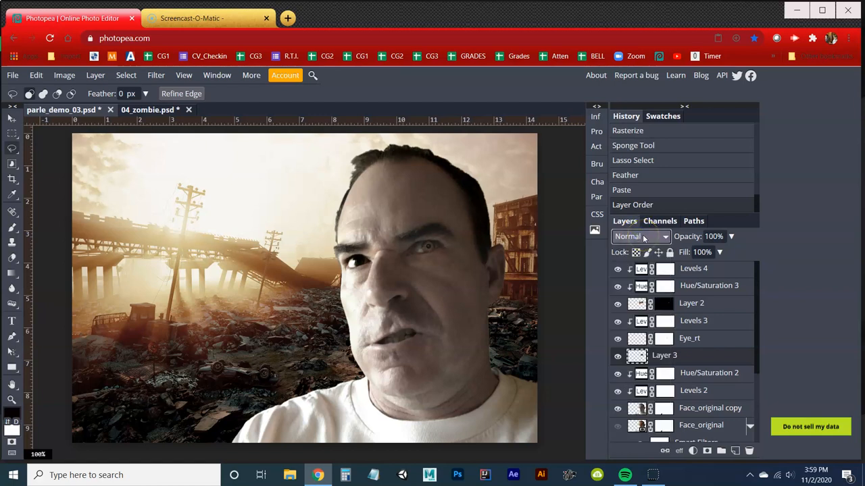
{"action": "left_click", "coordinate": [640, 236]}
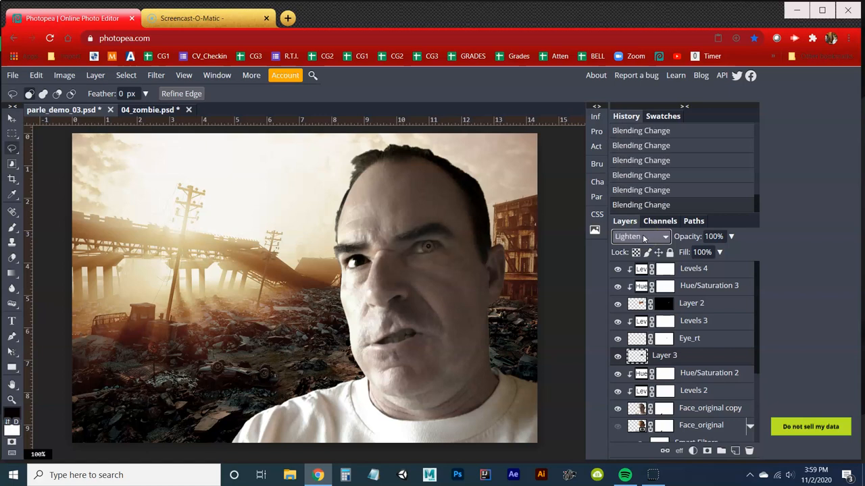
{"action": "left_click", "coordinate": [638, 236]}
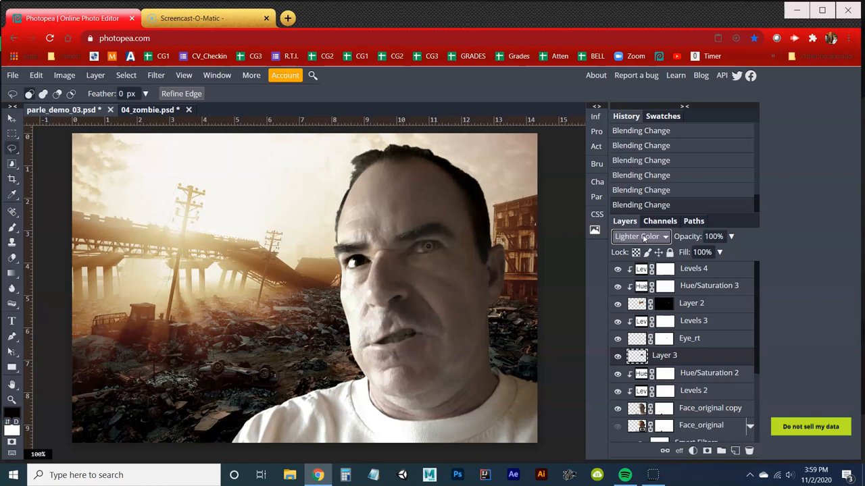
{"action": "left_click", "coordinate": [639, 237]}
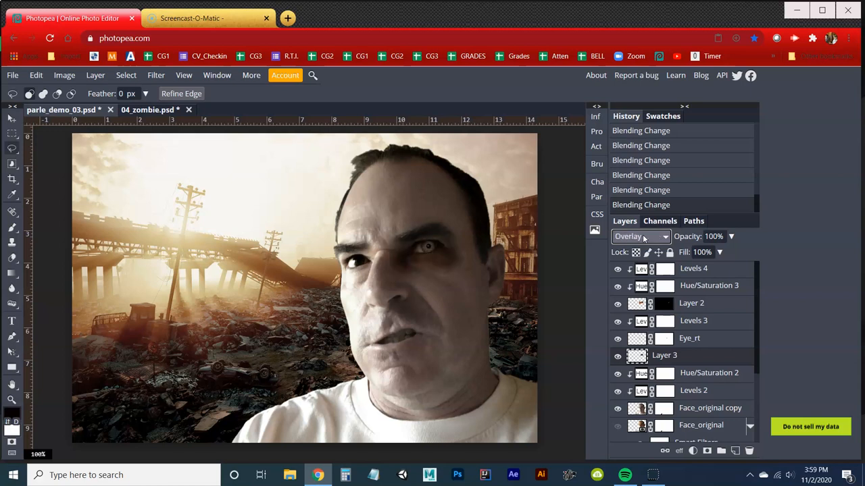
{"action": "left_click", "coordinate": [638, 236]}
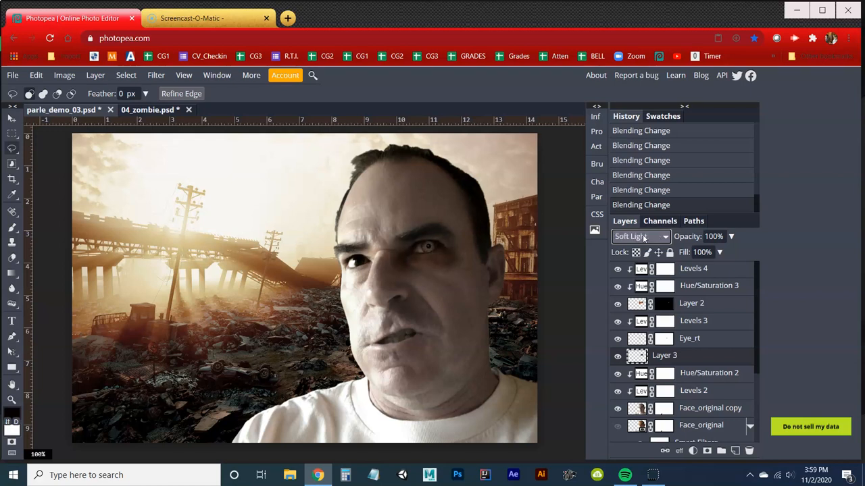
{"action": "mouse_move", "coordinate": [519, 252]}
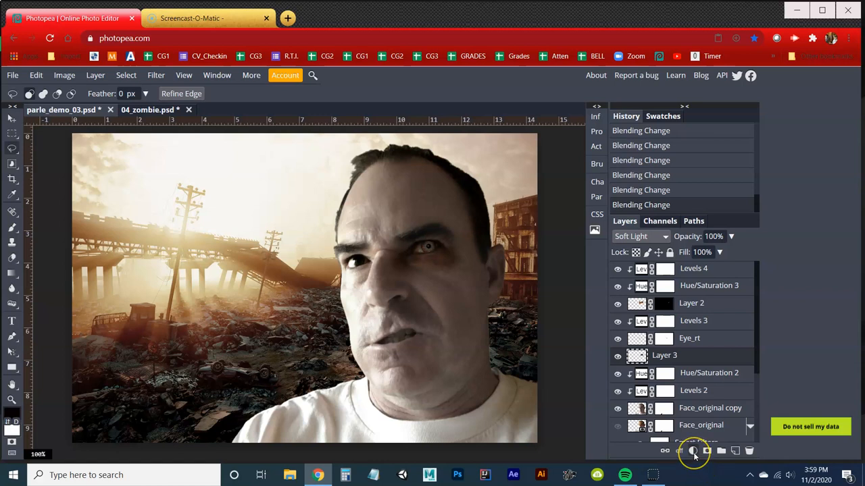
- Clip a Hue/Saturation and a Levels layer to Layer 3, output whites 221
{"action": "left_click", "coordinate": [693, 451]}
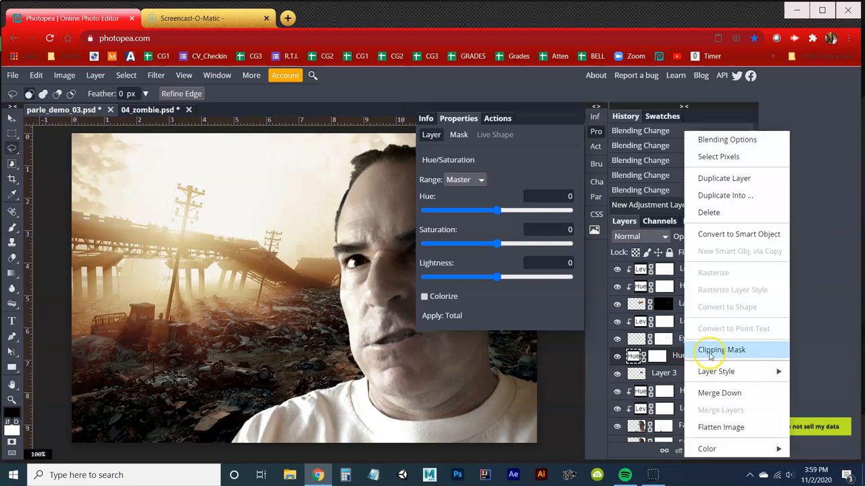
{"action": "left_click", "coordinate": [720, 350]}
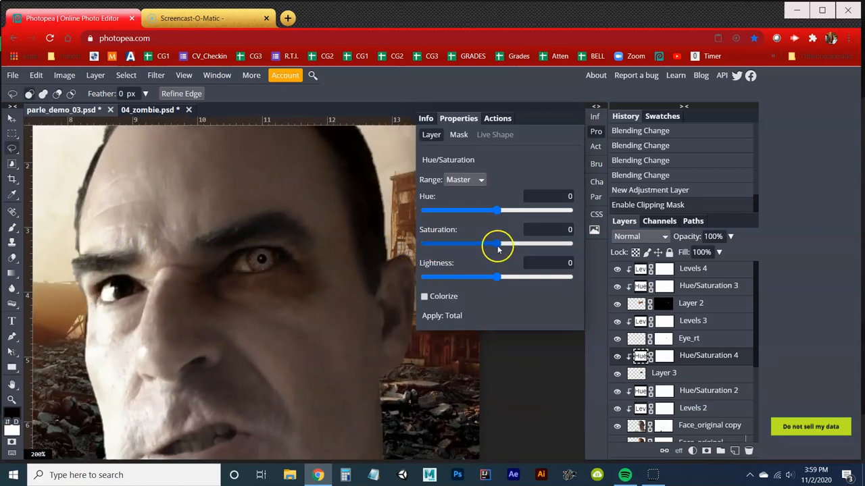
{"action": "left_click_drag", "start_coordinate": [498, 243], "coordinate": [485, 244]}
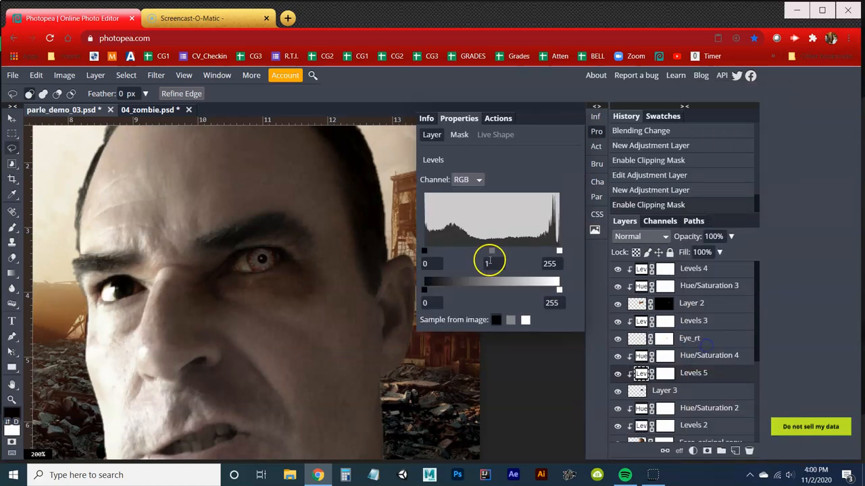
{"action": "left_click_drag", "start_coordinate": [559, 289], "coordinate": [541, 289]}
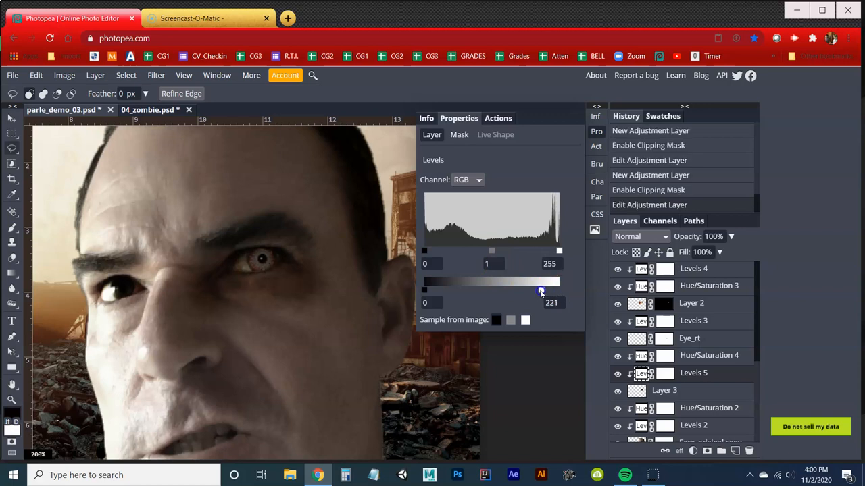
{"action": "left_click_drag", "start_coordinate": [540, 290], "coordinate": [517, 290]}
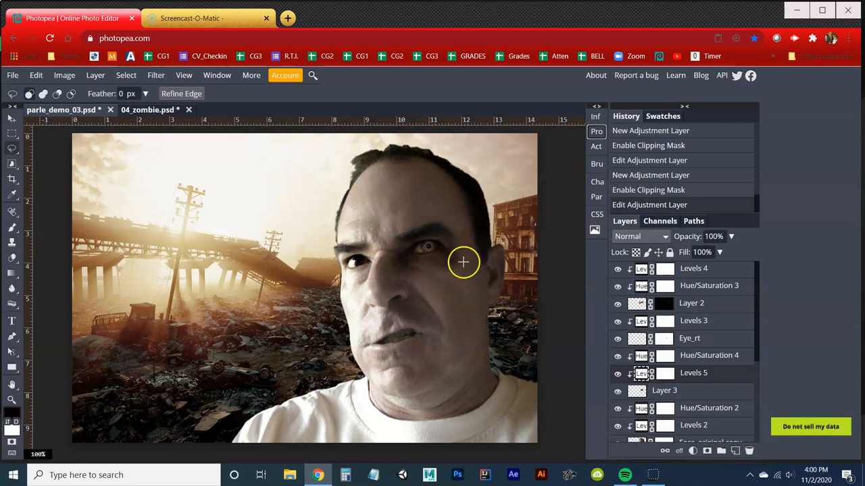
{"action": "mouse_move", "coordinate": [496, 245]}
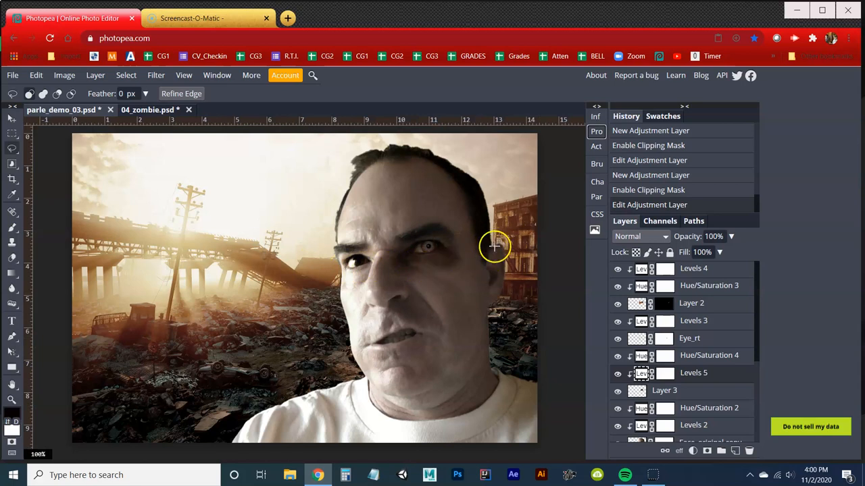
{"action": "mouse_move", "coordinate": [743, 248]}
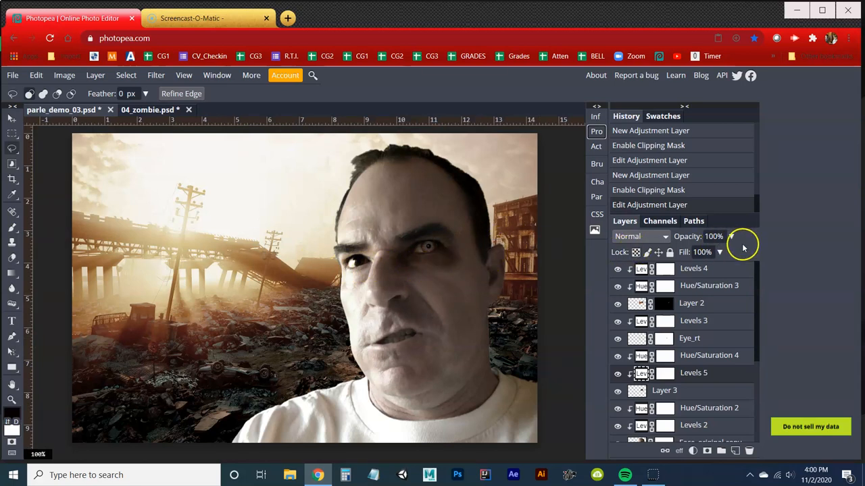
- Set Layer 3 opacity to 60%
{"action": "left_click", "coordinate": [712, 252]}
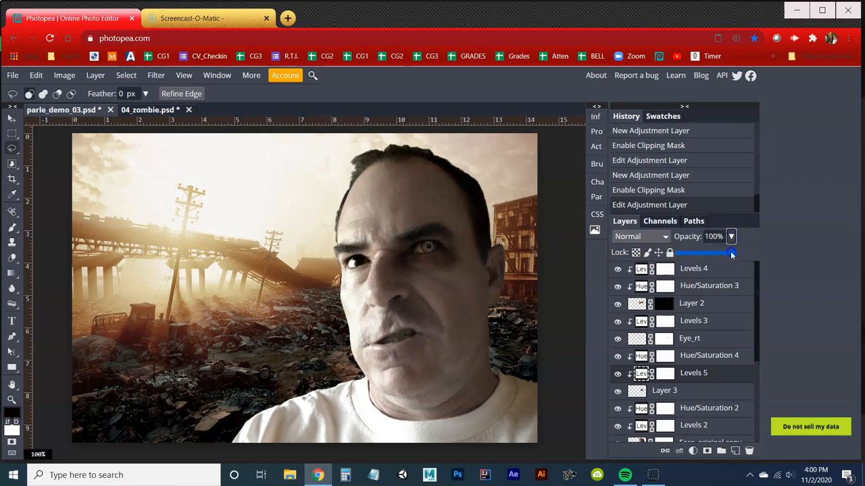
{"action": "left_click_drag", "start_coordinate": [731, 252], "coordinate": [679, 252]}
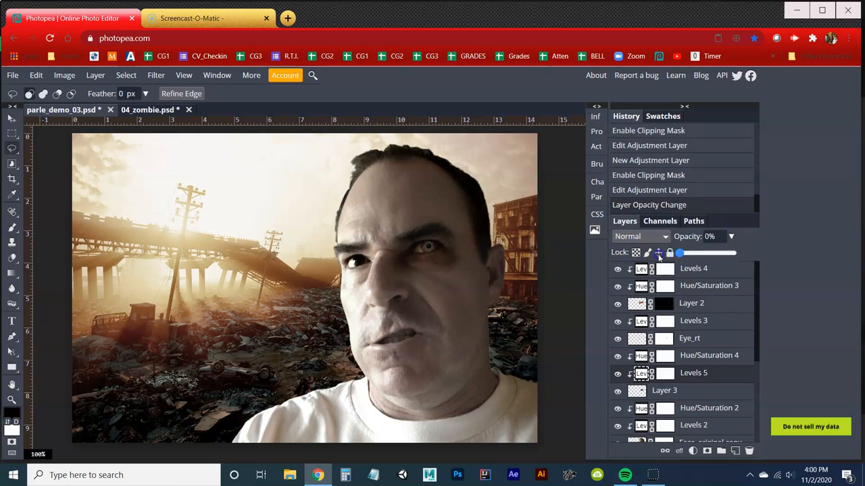
{"action": "left_click_drag", "start_coordinate": [679, 252], "coordinate": [710, 253]}
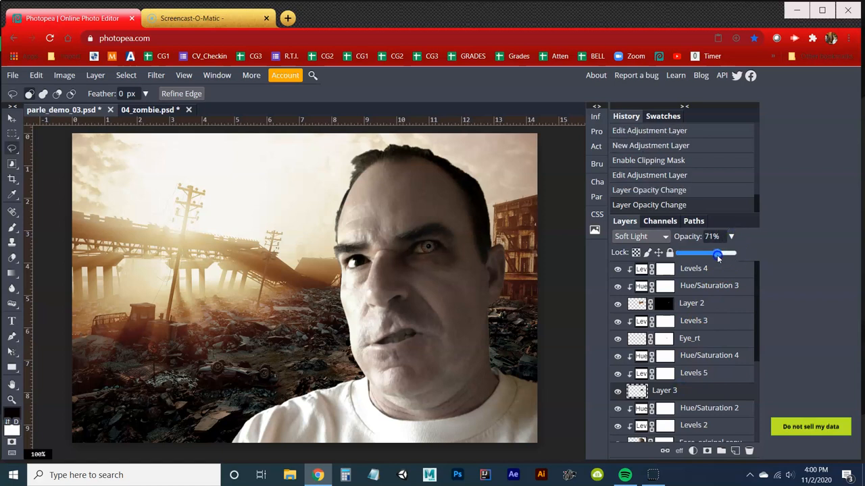
{"action": "left_click_drag", "start_coordinate": [717, 253], "coordinate": [711, 252]}
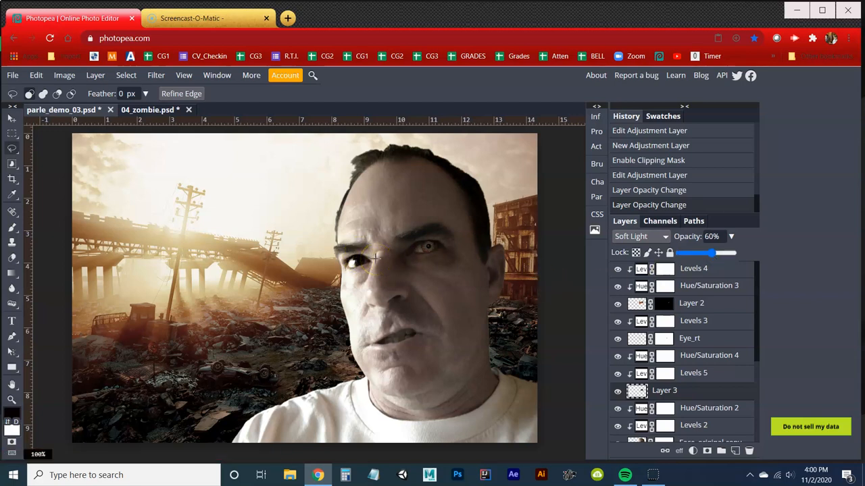
{"action": "mouse_move", "coordinate": [357, 237]}
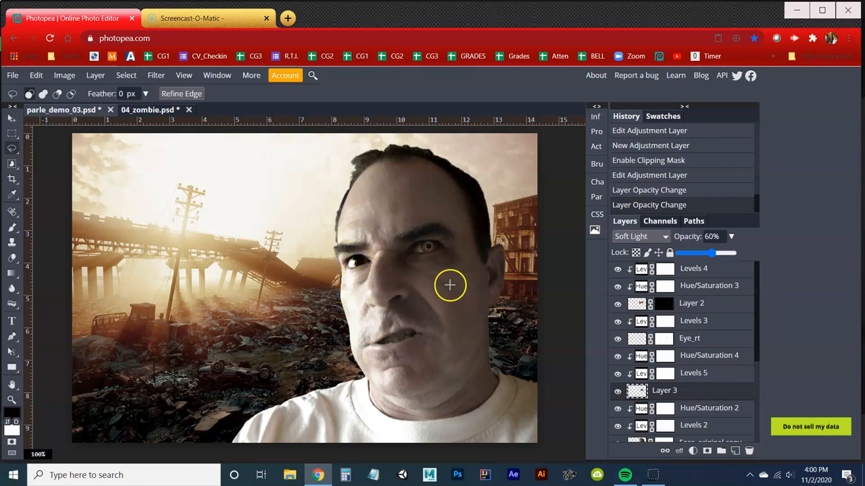
{"action": "mouse_move", "coordinate": [450, 319]}
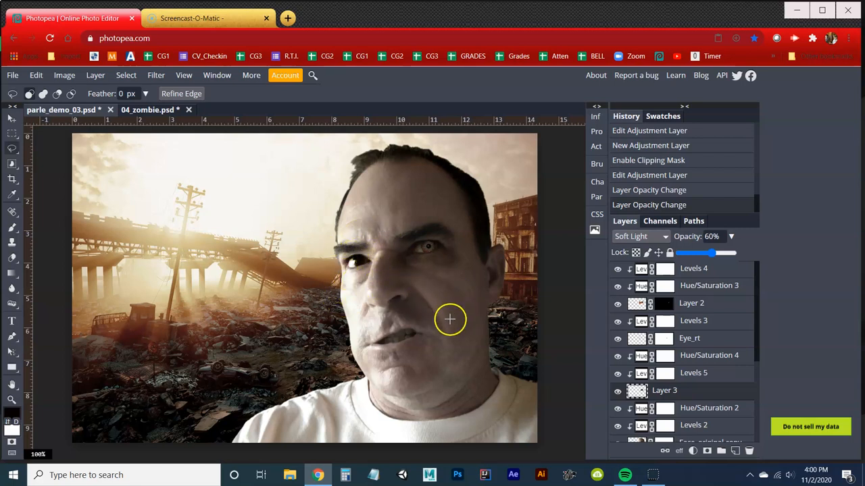
- Rename the eye-darkening layer to Eye_dark and select the Teeth_cover layer
{"action": "scroll", "scroll_direction": "down", "scroll_amount": 3}
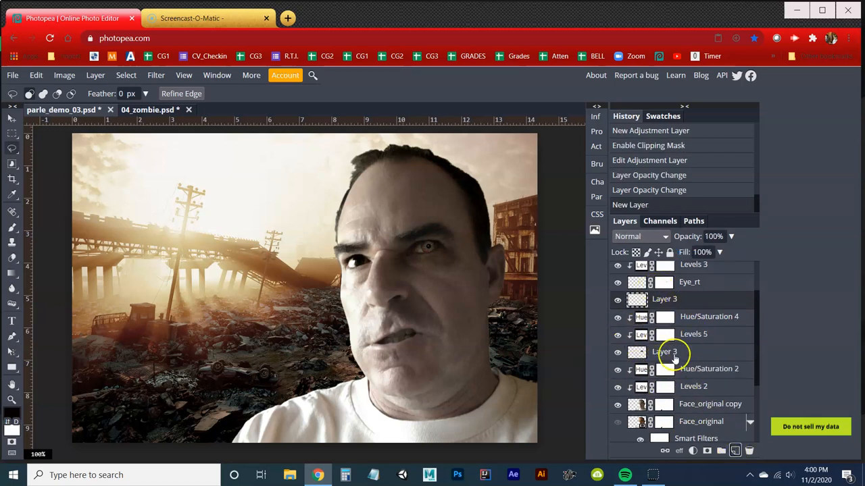
{"action": "double_click", "coordinate": [664, 351]}
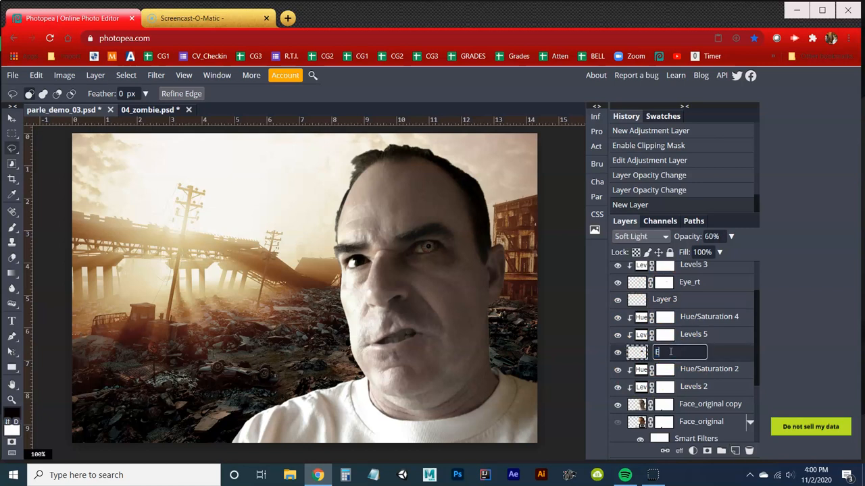
{"action": "type", "text": "Eye_dark"}
{"action": "left_click", "coordinate": [678, 299]}
{"action": "type", "text": "Teeth_cover"}
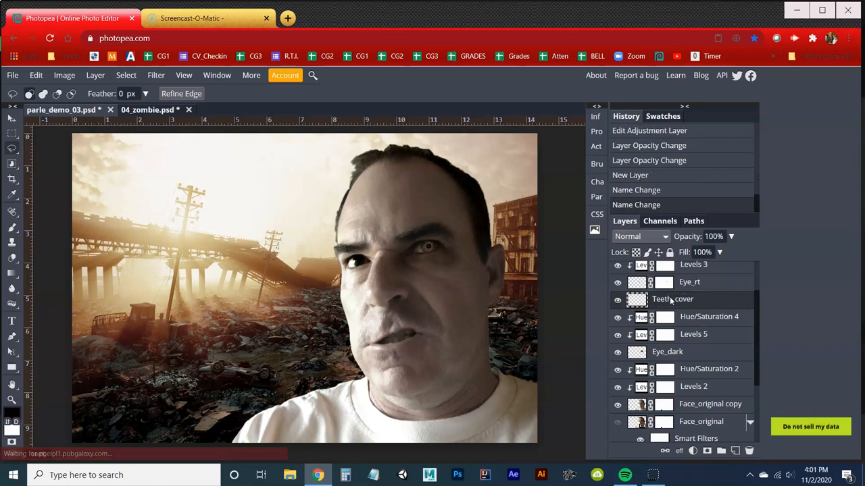
{"action": "left_click", "coordinate": [411, 330]}
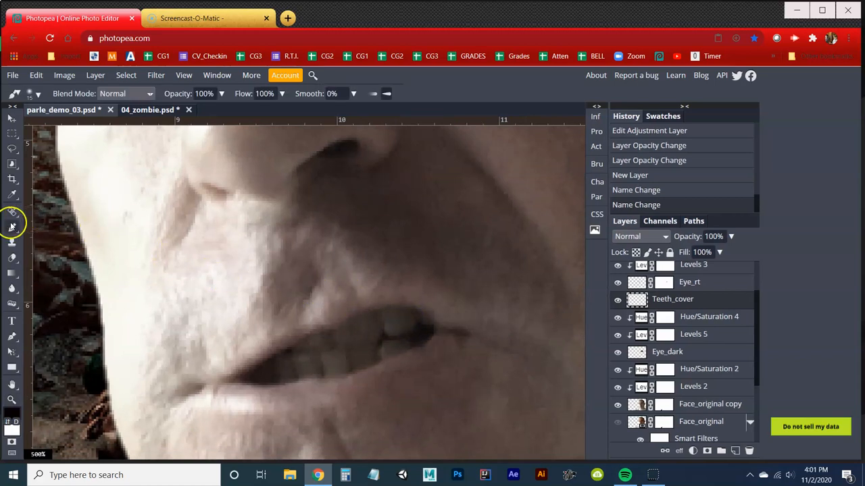
{"action": "mouse_move", "coordinate": [327, 341]}
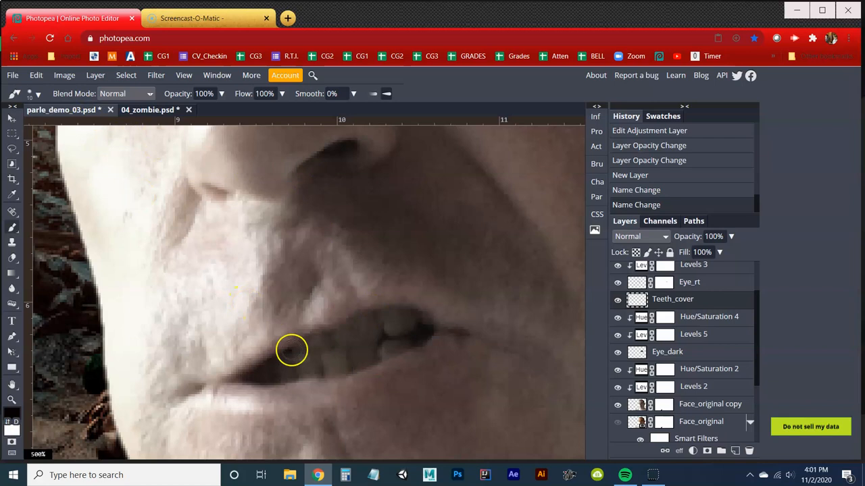
{"action": "mouse_move", "coordinate": [277, 372]}
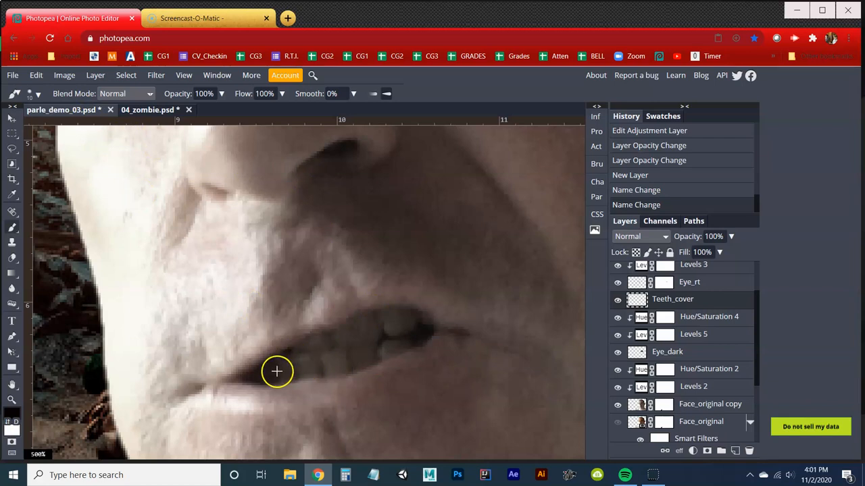
{"action": "mouse_move", "coordinate": [275, 374]}
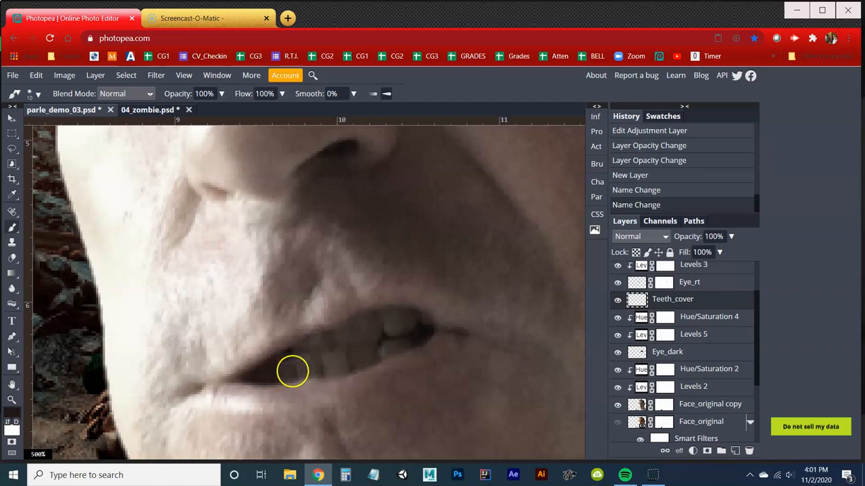
{"action": "mouse_move", "coordinate": [277, 370]}
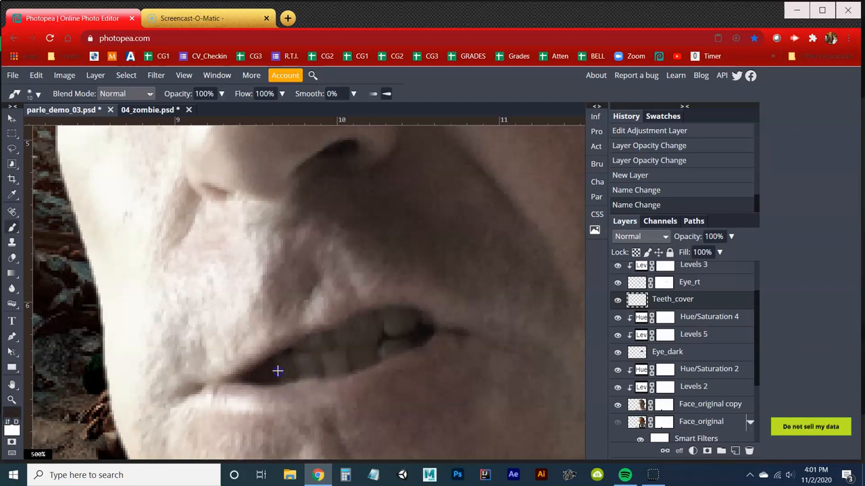
{"action": "mouse_move", "coordinate": [320, 358]}
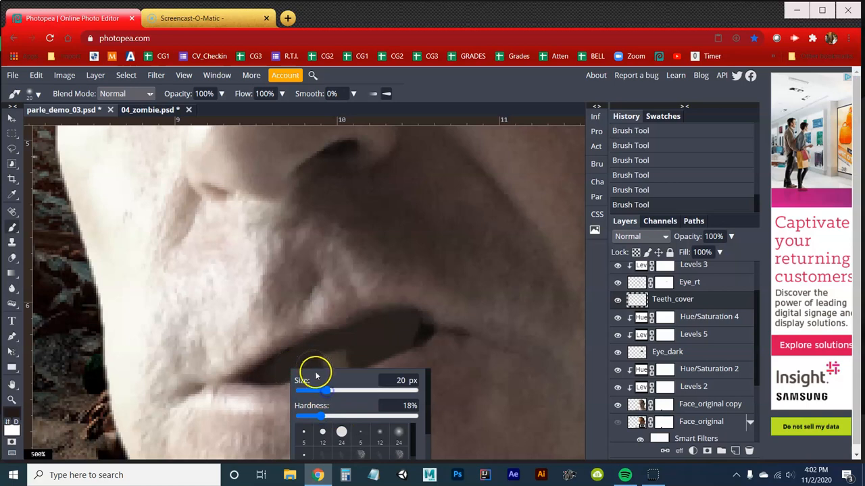
- Shrink the brush and paint black over the remaining teeth on Teeth_cover
{"action": "left_click_drag", "start_coordinate": [331, 390], "coordinate": [320, 390]}
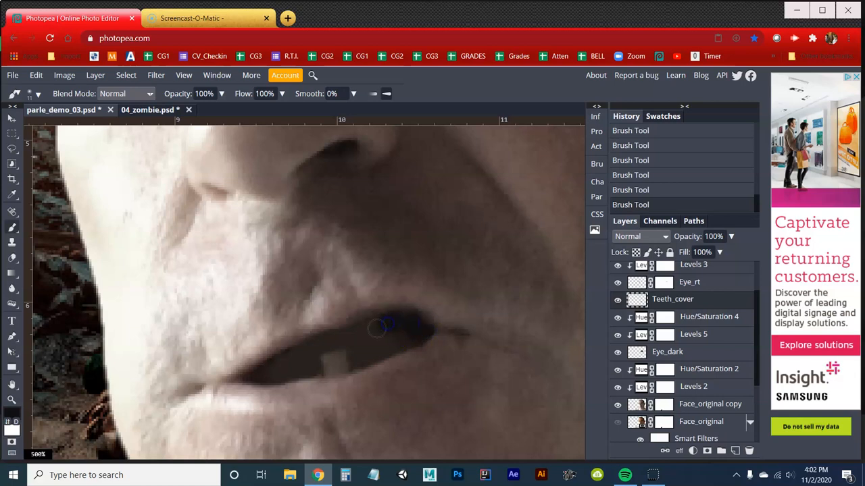
{"action": "mouse_move", "coordinate": [365, 331]}
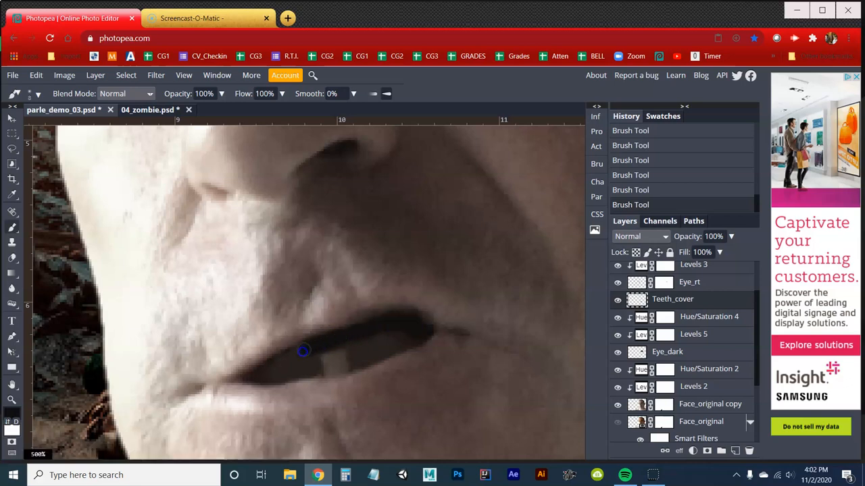
{"action": "left_click_drag", "start_coordinate": [304, 350], "coordinate": [301, 370]}
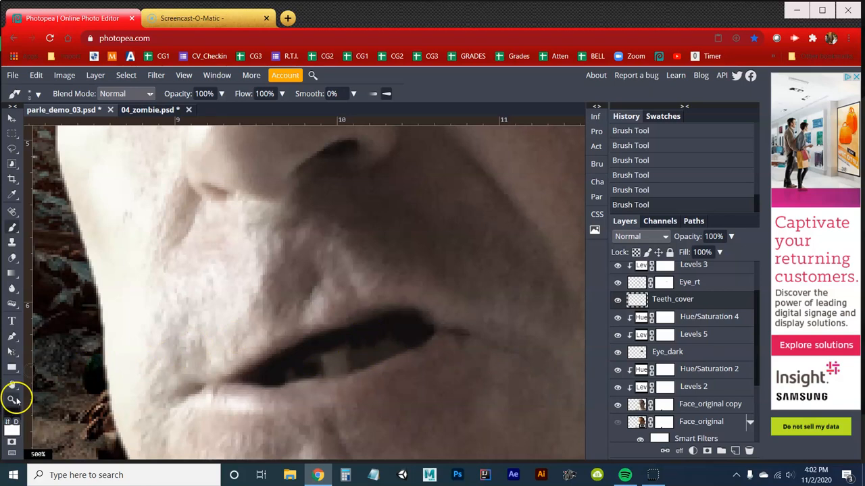
- Switch from the Zoom tool to the Smudge tool in the toning tool group
{"action": "left_click", "coordinate": [17, 398]}
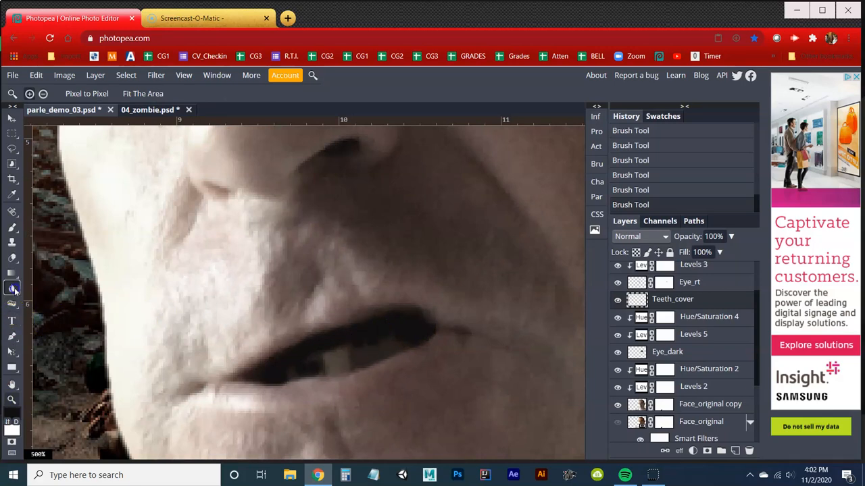
{"action": "left_click", "coordinate": [12, 288]}
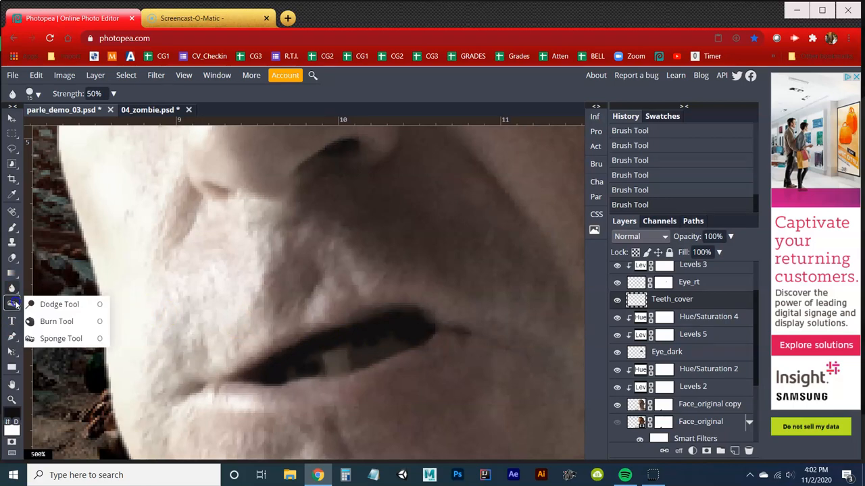
{"action": "left_click", "coordinate": [60, 339]}
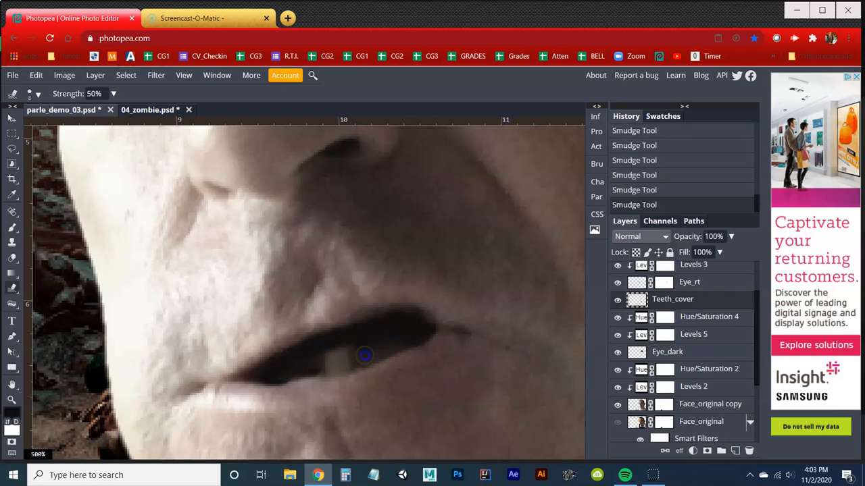
{"action": "mouse_move", "coordinate": [15, 384]}
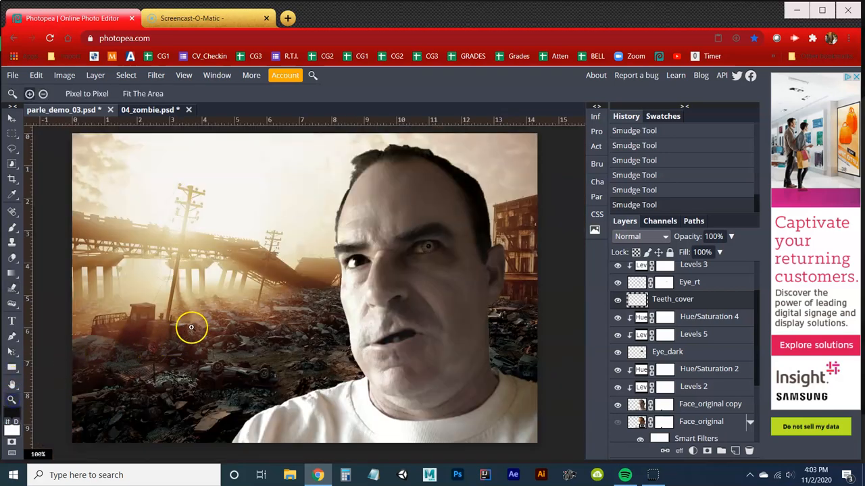
{"action": "mouse_move", "coordinate": [202, 313]}
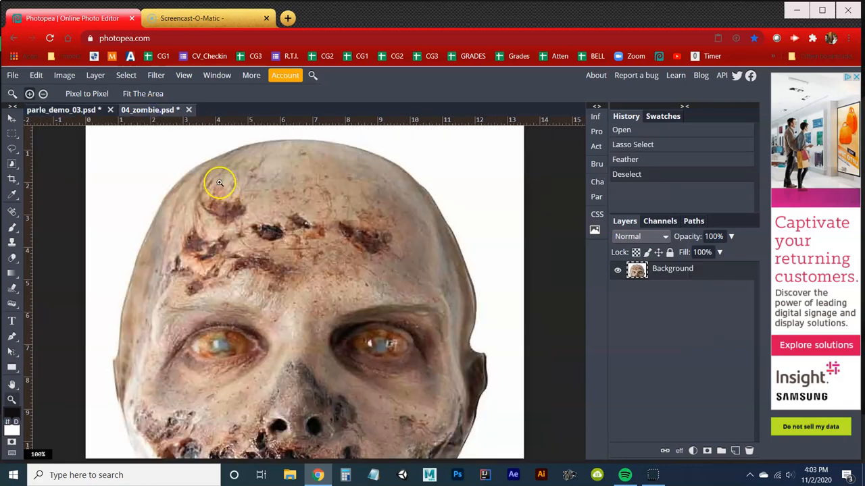
{"action": "mouse_move", "coordinate": [127, 184]}
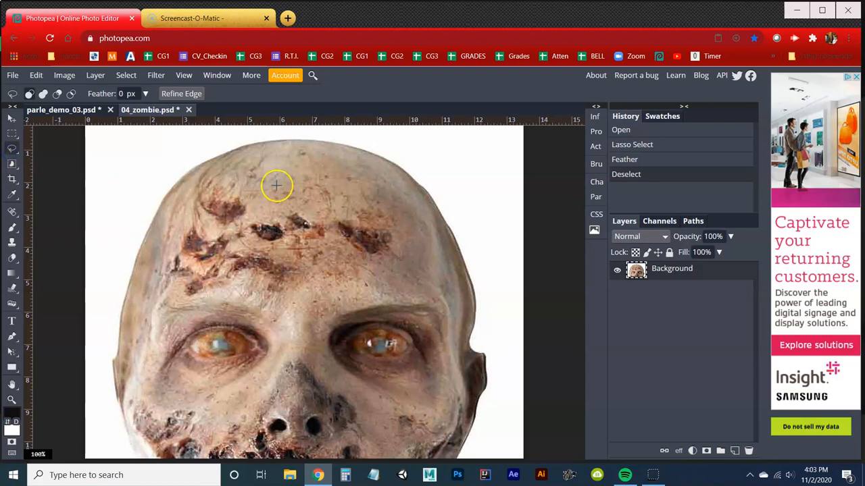
- Draw a freehand lasso selection enclosing the wound on the zombie's forehead
{"action": "left_click_drag", "start_coordinate": [277, 185], "coordinate": [163, 265]}
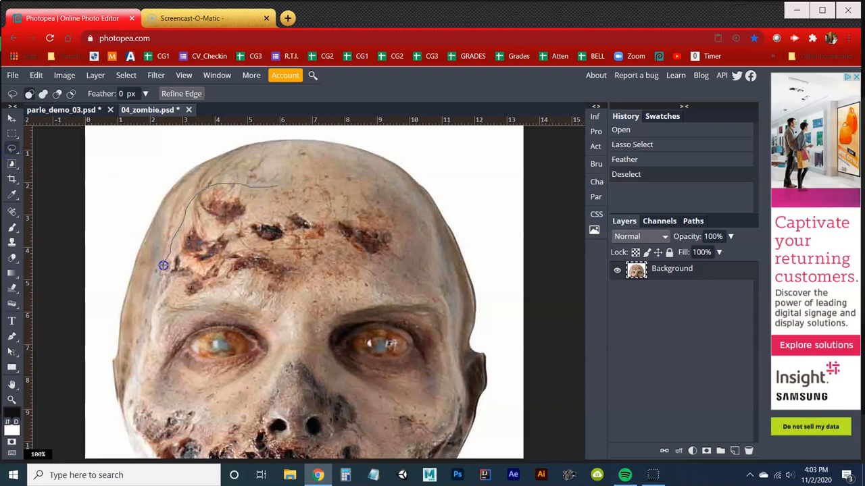
{"action": "left_click_drag", "start_coordinate": [163, 265], "coordinate": [301, 293]}
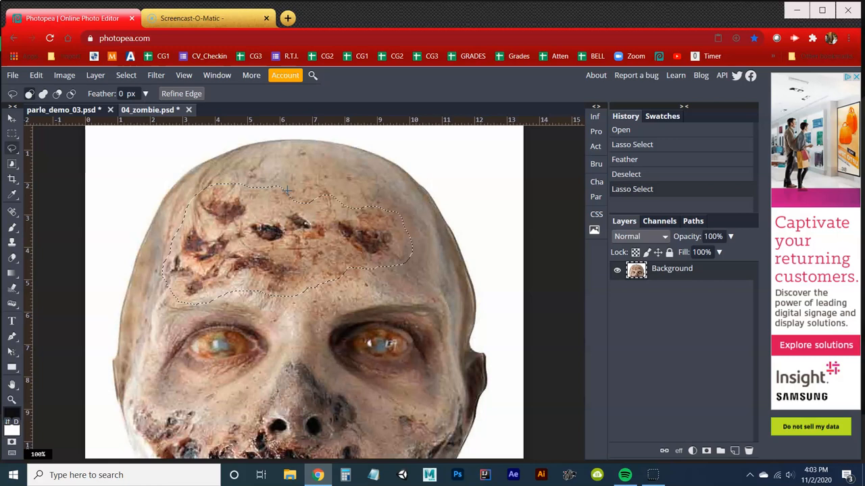
{"action": "mouse_move", "coordinate": [126, 80]}
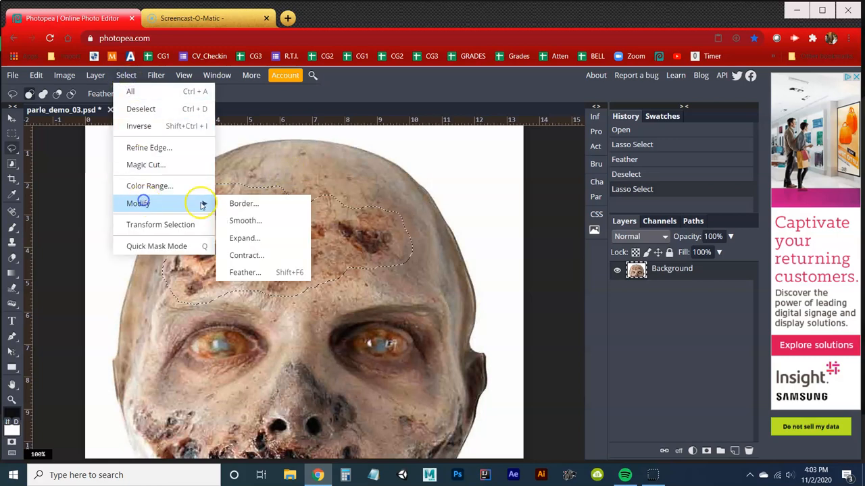
- Feather the forehead wound selection by 10 px
{"action": "left_click", "coordinate": [245, 272]}
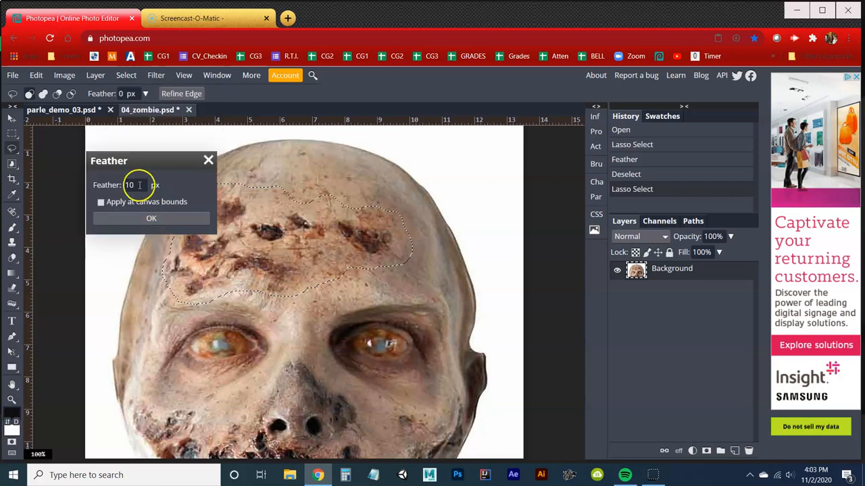
{"action": "left_click", "coordinate": [151, 218]}
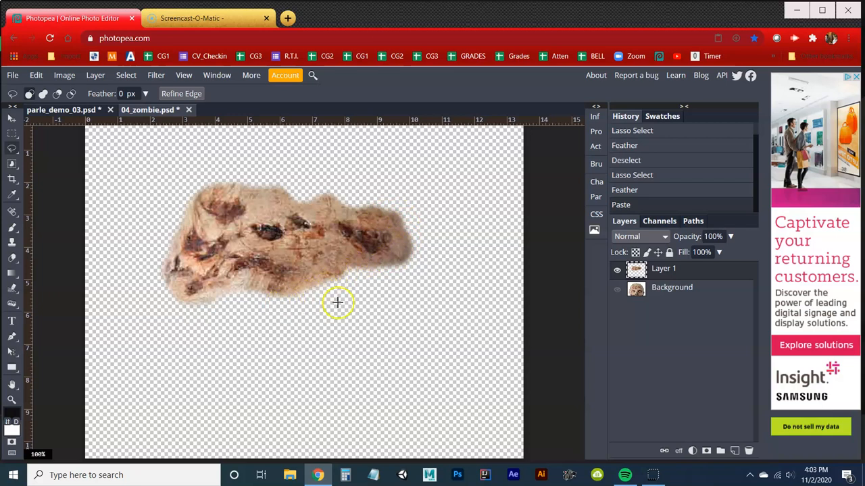
{"action": "mouse_move", "coordinate": [100, 116]}
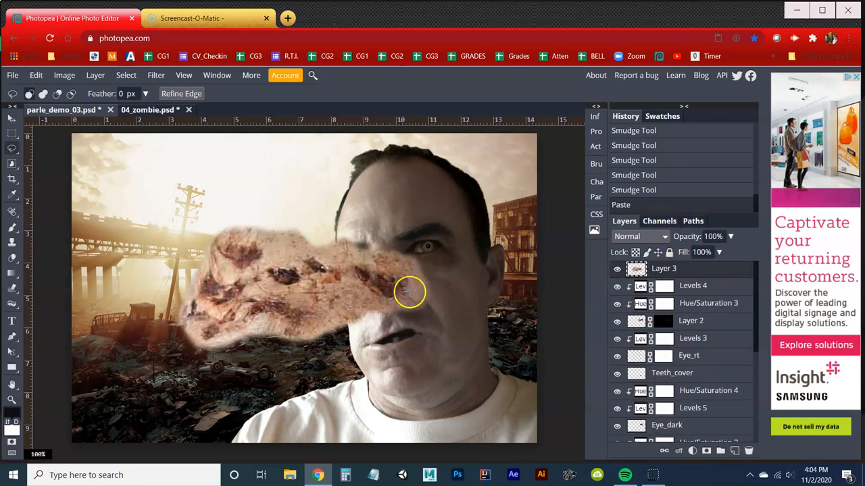
- Rename the pasted layer WOUND, then move and shrink it onto the forehead
{"action": "double_click", "coordinate": [663, 268]}
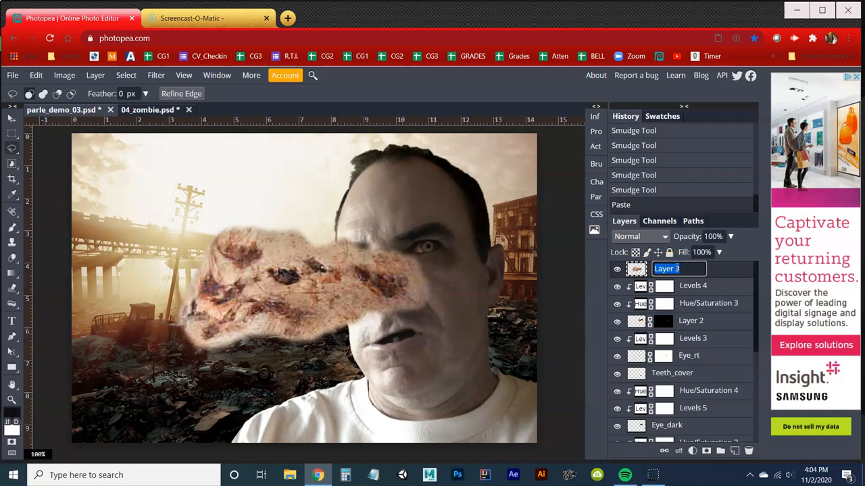
{"action": "type", "text": "WOUND"}
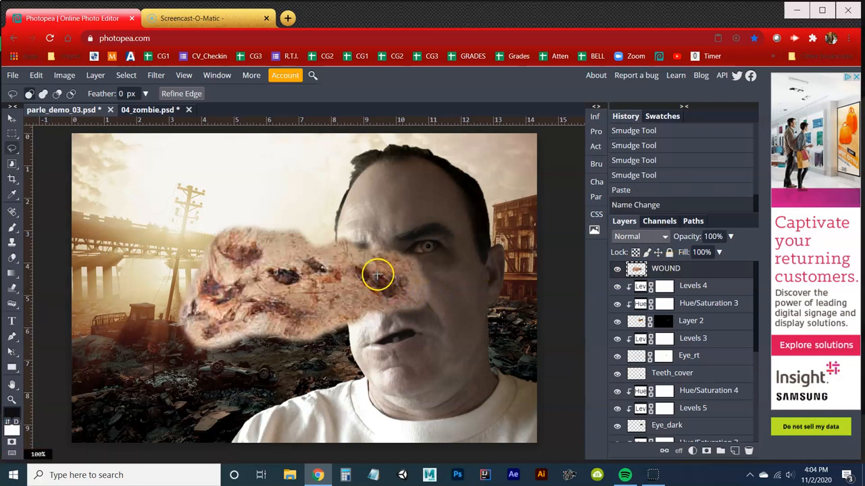
{"action": "mouse_move", "coordinate": [213, 188]}
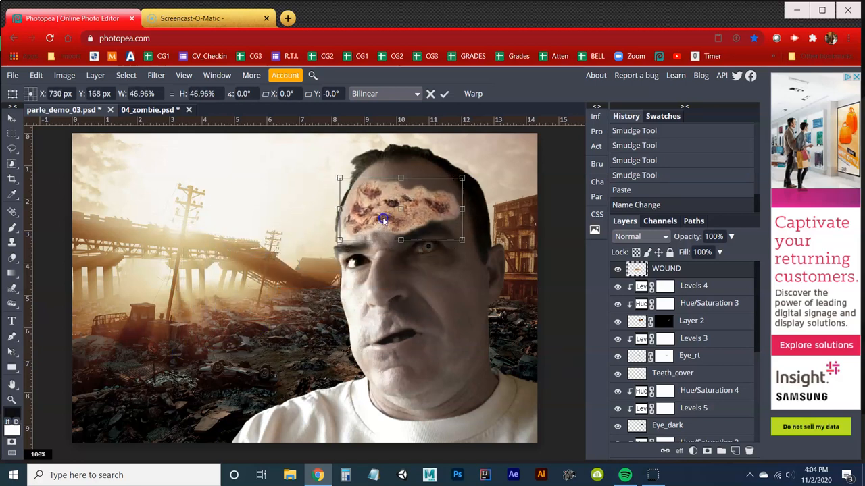
{"action": "left_click_drag", "start_coordinate": [384, 219], "coordinate": [348, 233]}
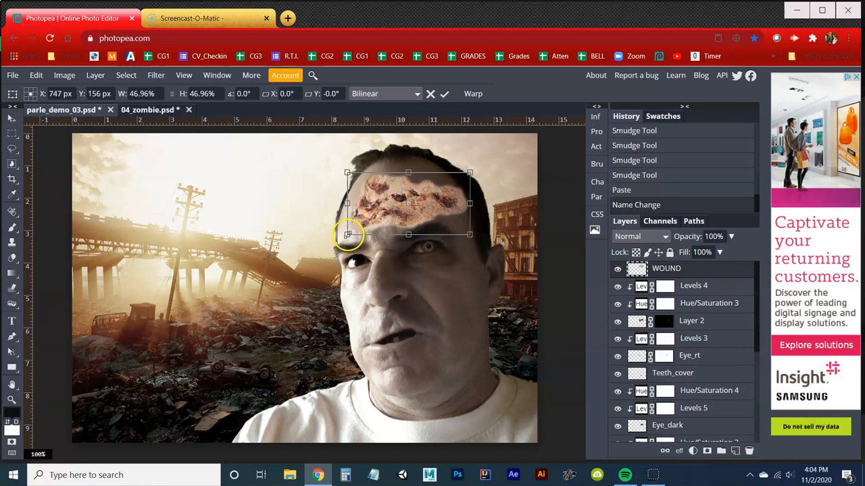
{"action": "left_click_drag", "start_coordinate": [348, 235], "coordinate": [382, 220]}
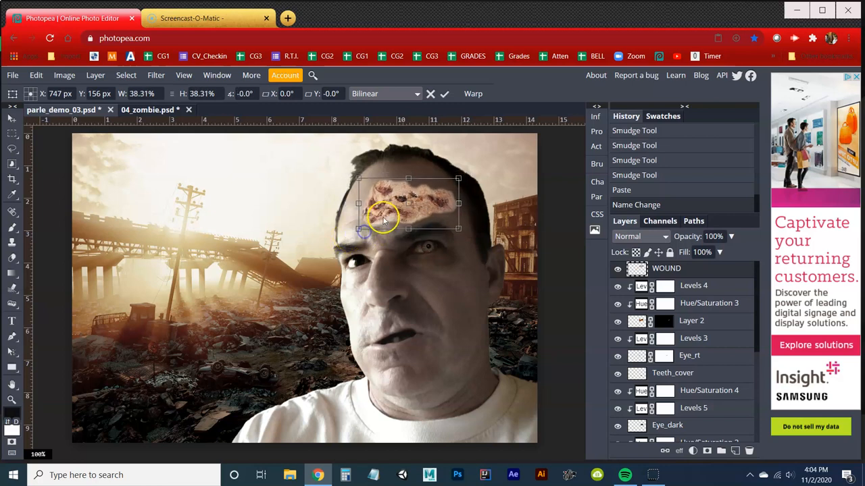
- Fine-tune the wound's position and cycle its blend mode through Color Dodge and Overlay to Soft Light
{"action": "left_click_drag", "start_coordinate": [385, 216], "coordinate": [400, 213]}
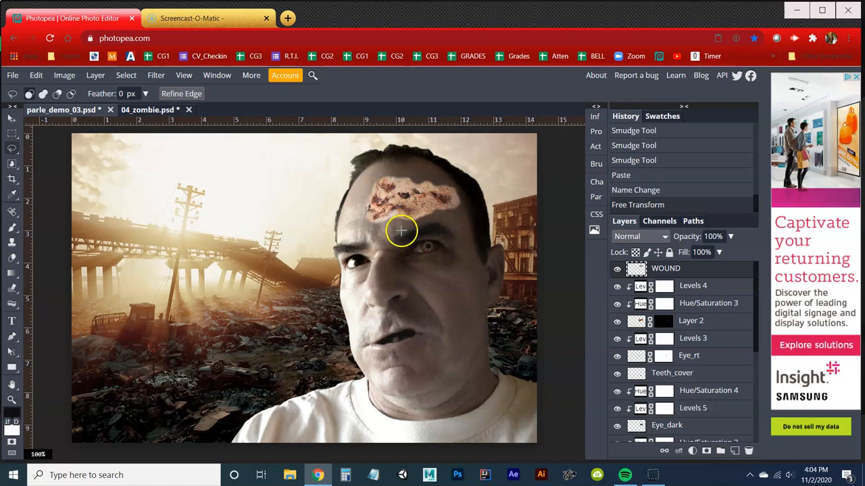
{"action": "mouse_move", "coordinate": [408, 239]}
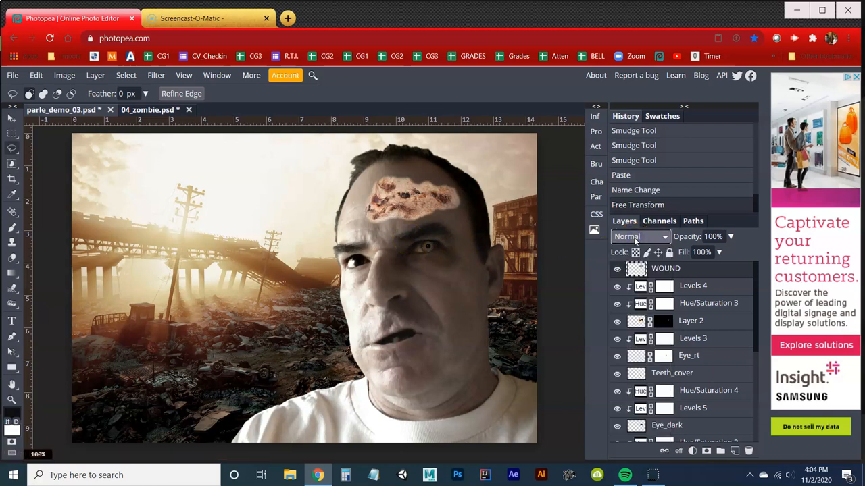
{"action": "left_click", "coordinate": [640, 236]}
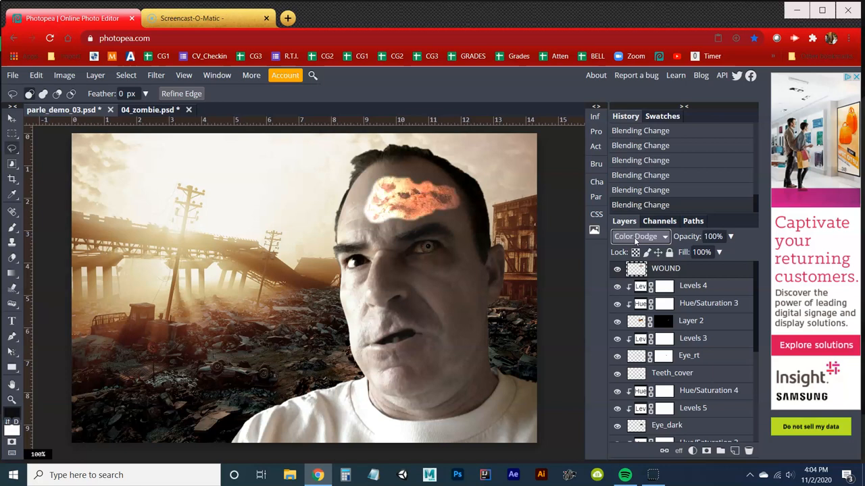
{"action": "left_click", "coordinate": [638, 236]}
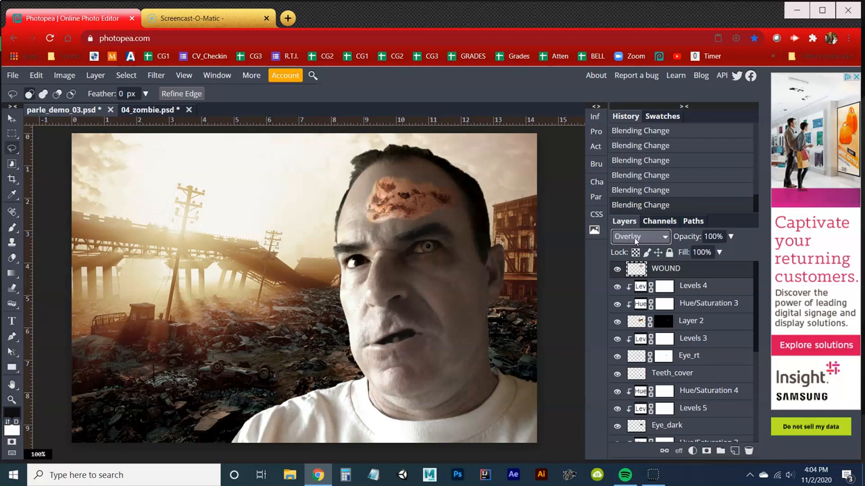
{"action": "left_click", "coordinate": [639, 237]}
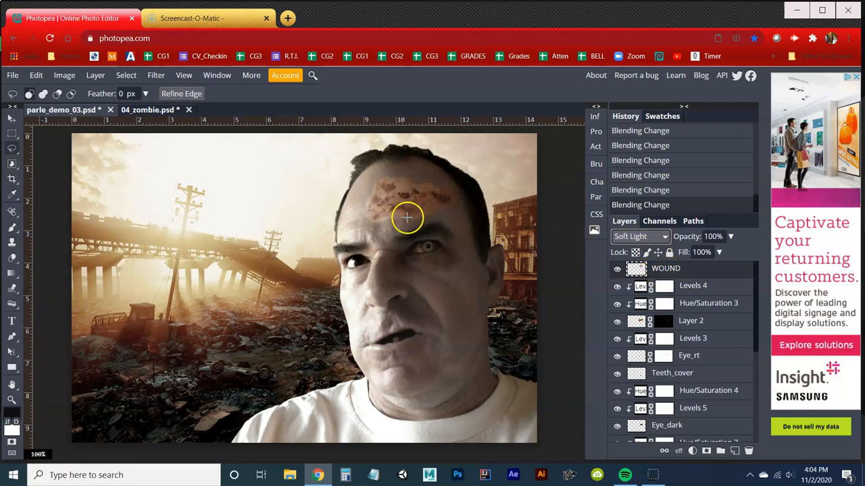
{"action": "mouse_move", "coordinate": [455, 336]}
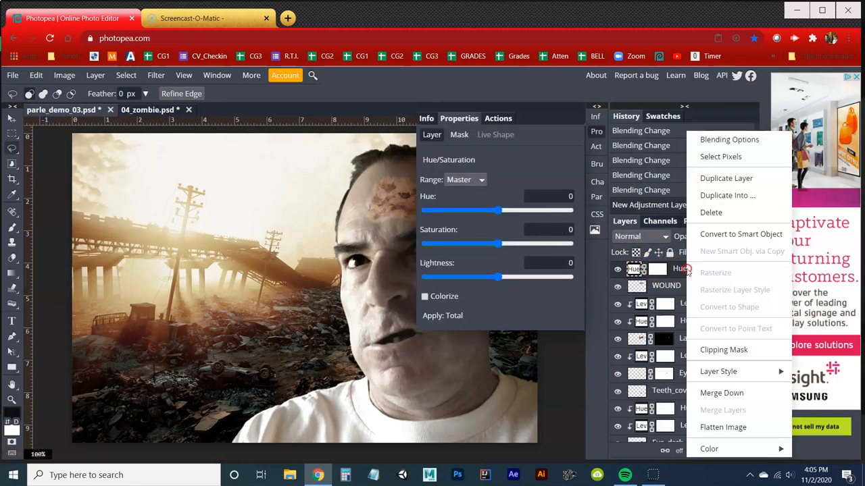
- Clip a Hue/Saturation adjustment to WOUND and lower saturation to -16
{"action": "left_click", "coordinate": [723, 350]}
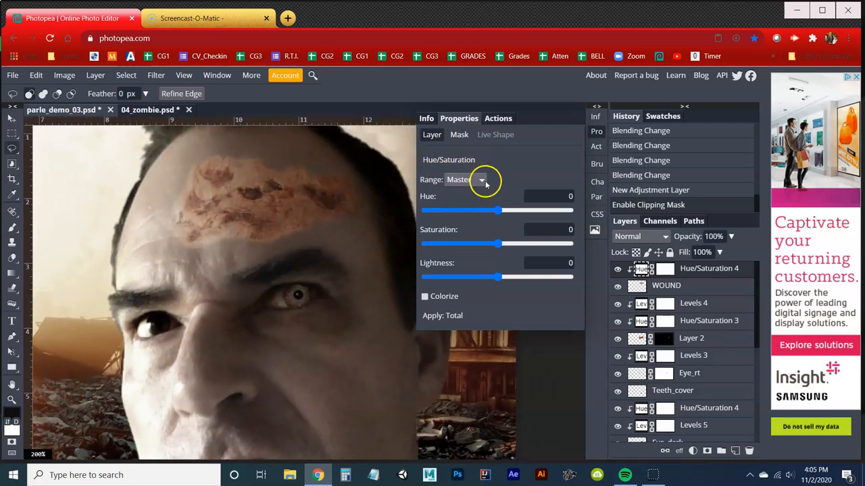
{"action": "left_click_drag", "start_coordinate": [500, 244], "coordinate": [487, 244]}
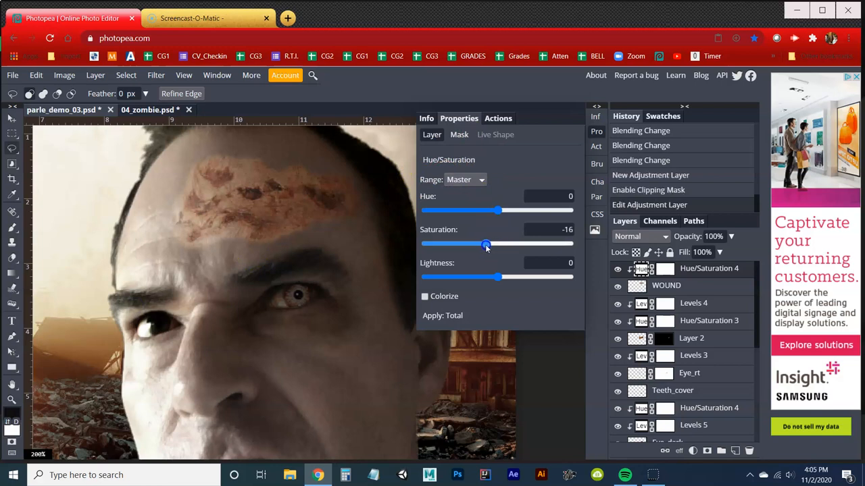
{"action": "left_click_drag", "start_coordinate": [498, 244], "coordinate": [443, 244]}
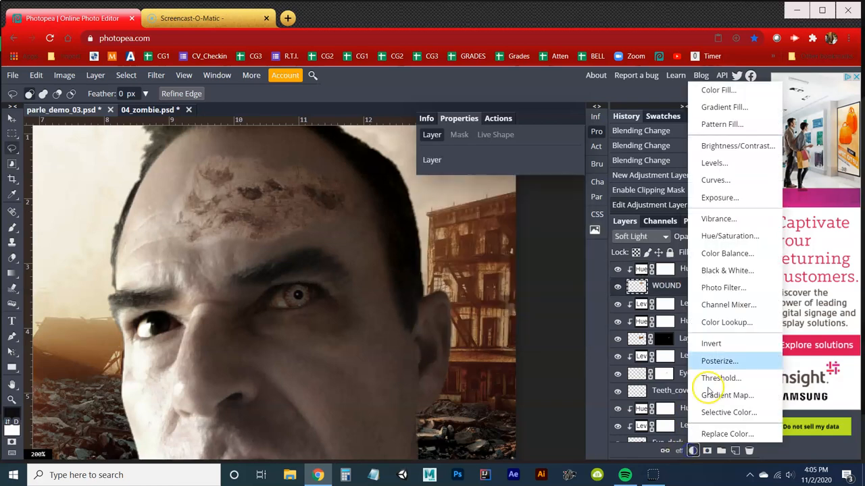
- Add a Levels adjustment for the wound and set the midtone slider to about 0.83
{"action": "left_click", "coordinate": [714, 163]}
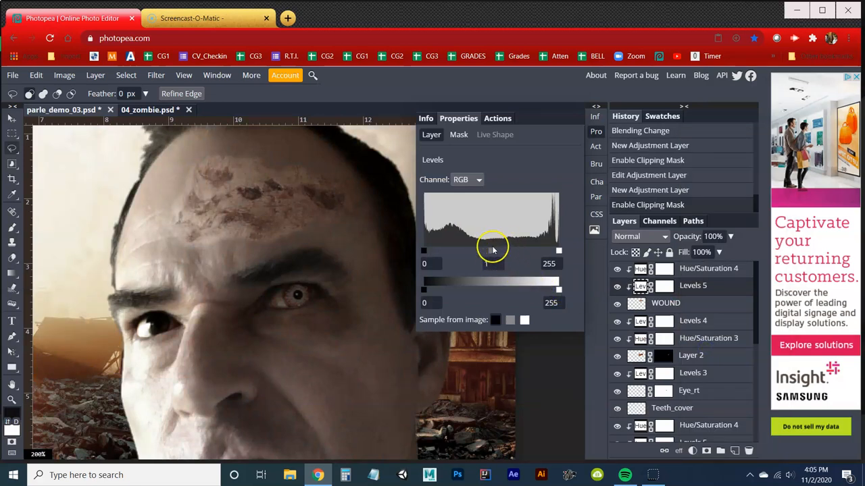
{"action": "left_click_drag", "start_coordinate": [500, 251], "coordinate": [493, 250]}
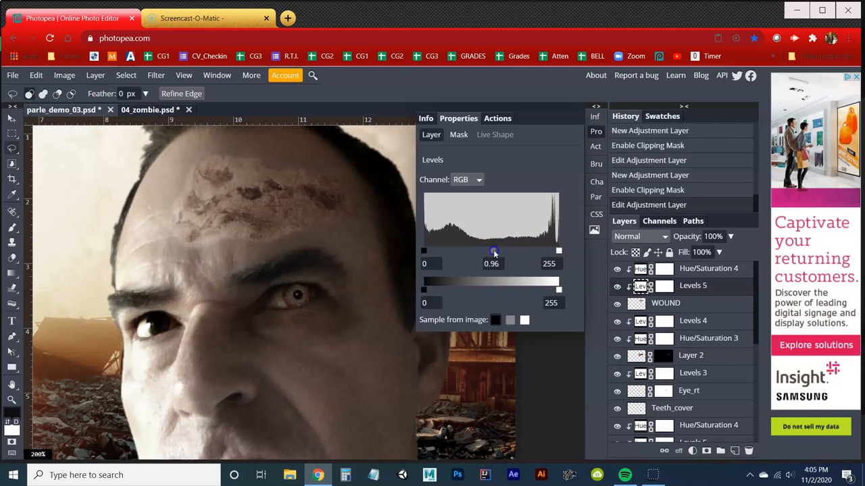
{"action": "left_click_drag", "start_coordinate": [494, 251], "coordinate": [492, 251]}
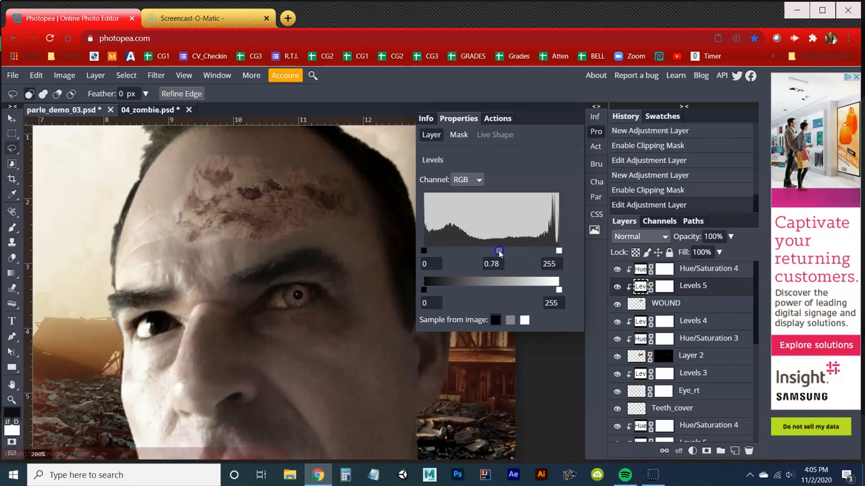
{"action": "mouse_move", "coordinate": [257, 214]}
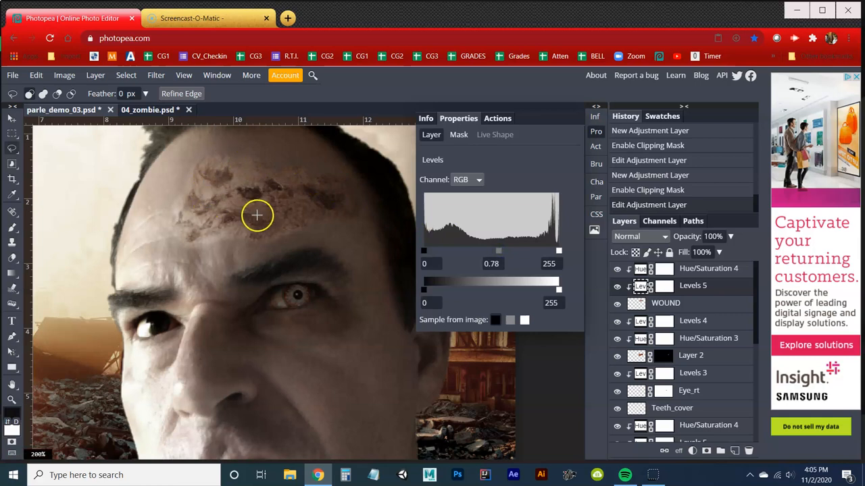
{"action": "mouse_move", "coordinate": [266, 214]}
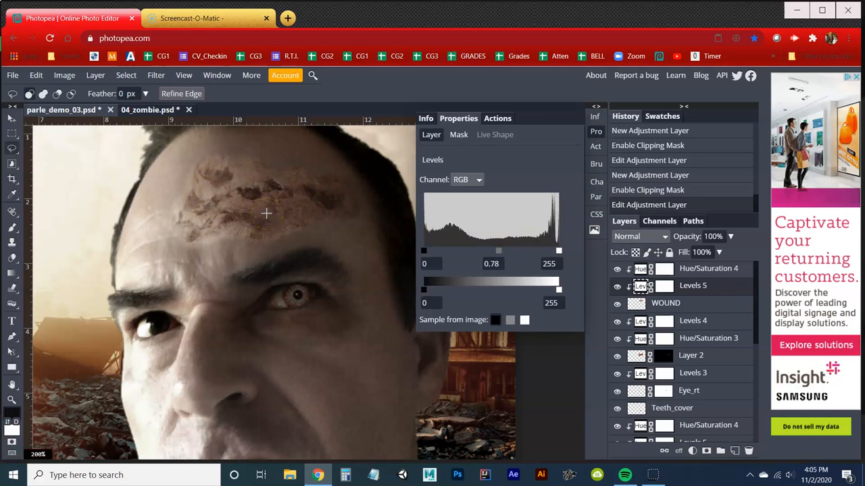
{"action": "mouse_move", "coordinate": [337, 177]}
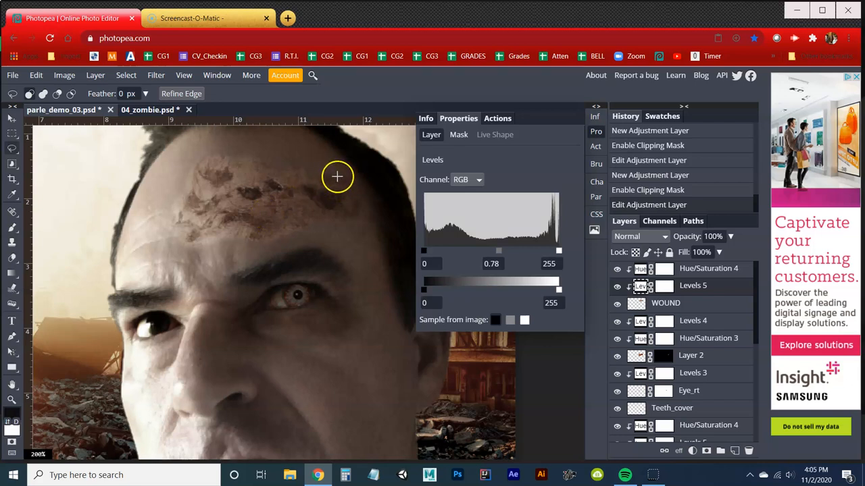
{"action": "mouse_move", "coordinate": [356, 181]}
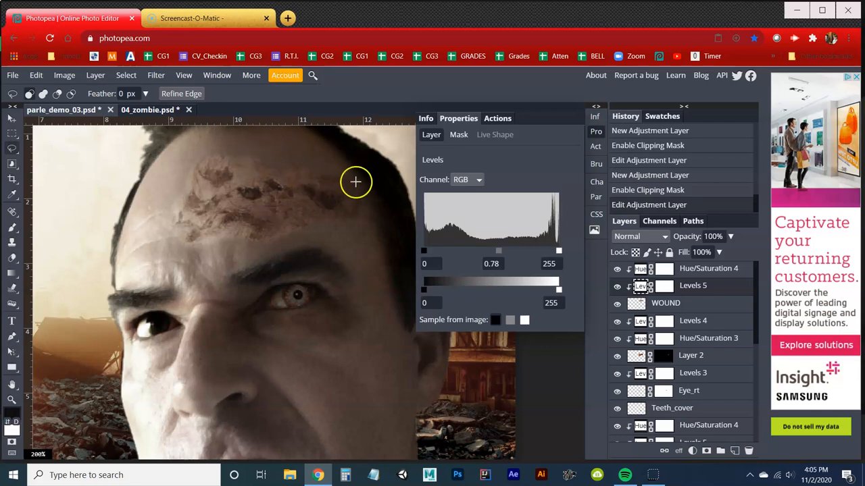
{"action": "mouse_move", "coordinate": [228, 205]}
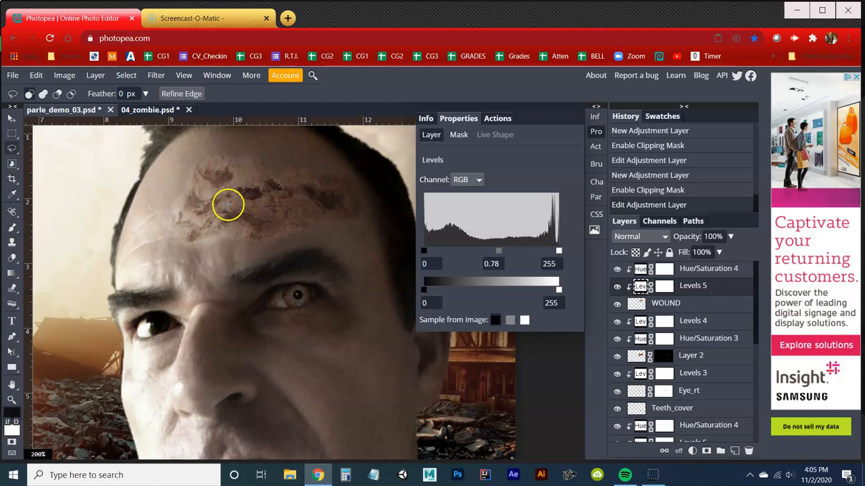
{"action": "mouse_move", "coordinate": [279, 183]}
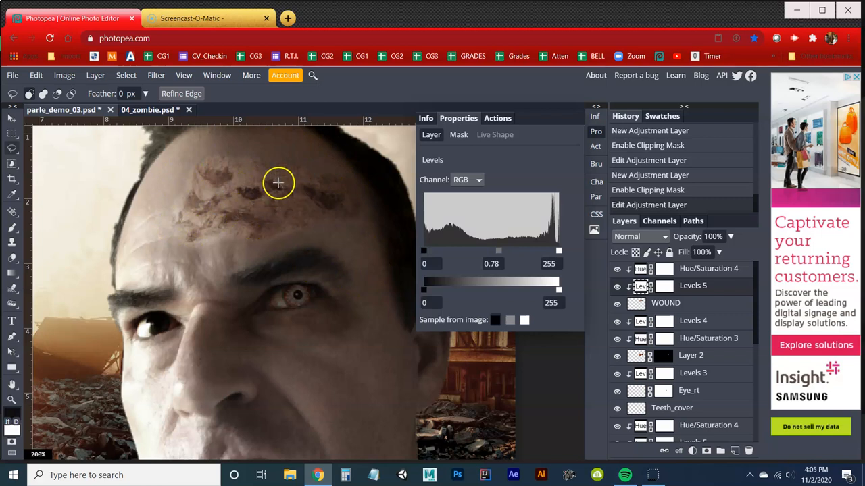
{"action": "mouse_move", "coordinate": [495, 254]}
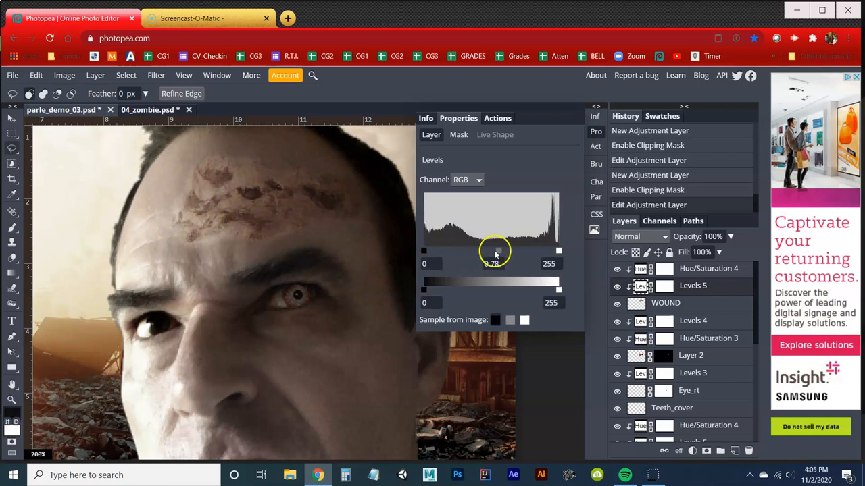
{"action": "left_click_drag", "start_coordinate": [495, 251], "coordinate": [502, 255]}
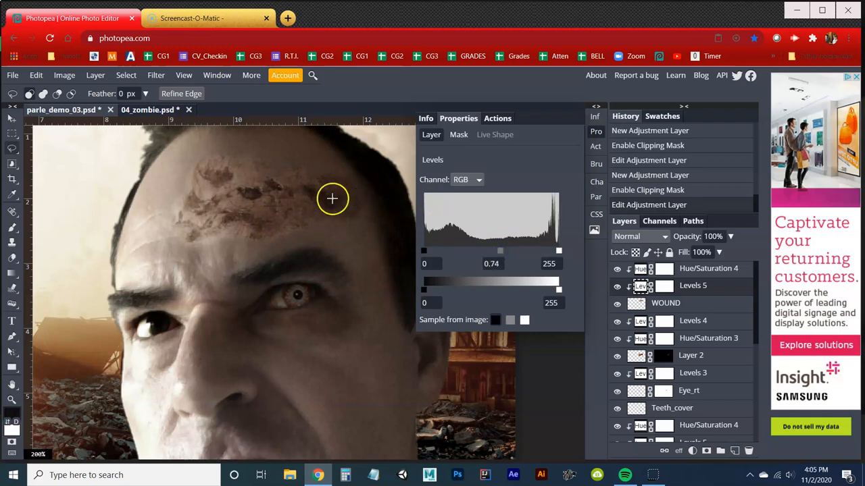
{"action": "mouse_move", "coordinate": [314, 177]}
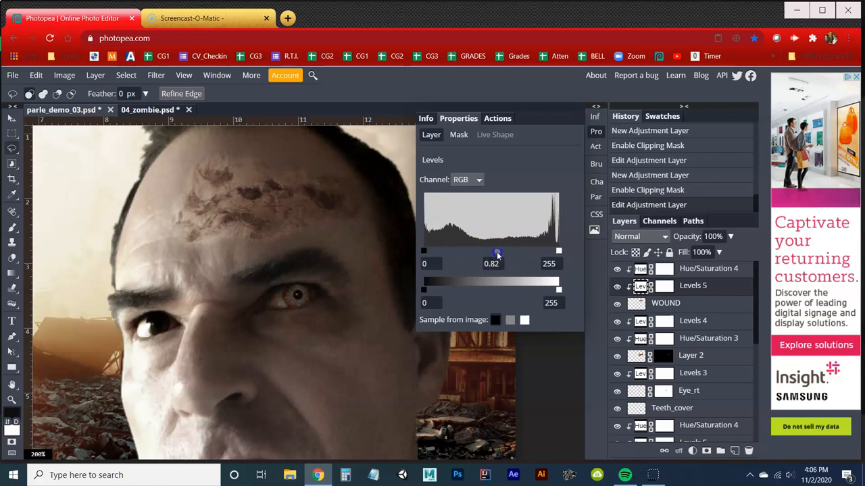
{"action": "left_click_drag", "start_coordinate": [499, 253], "coordinate": [497, 253]}
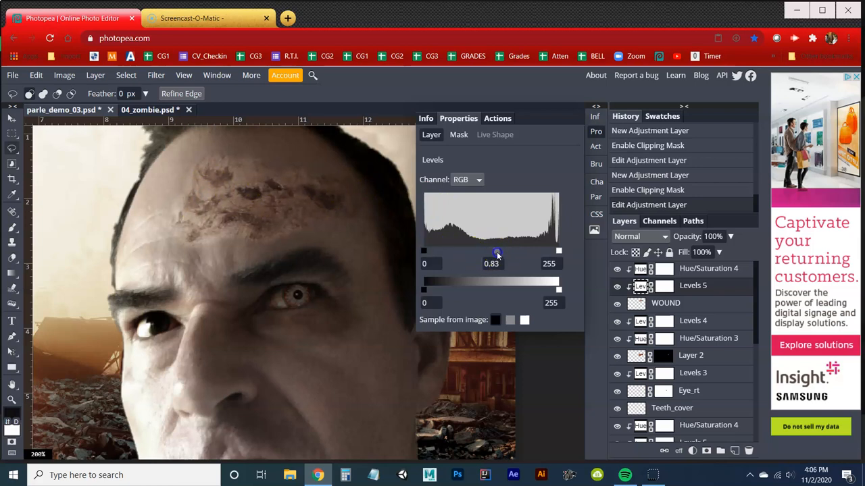
{"action": "mouse_move", "coordinate": [507, 259]}
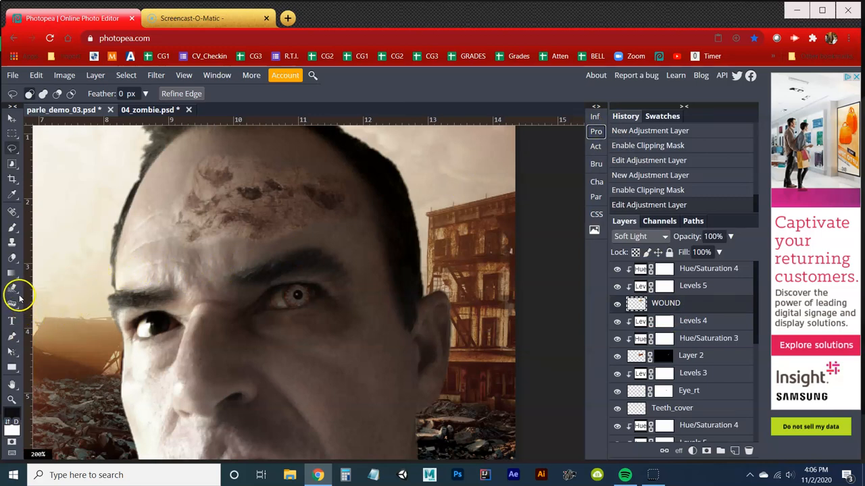
- Burn the skin around the forehead wound and set the brush to 32 px
{"action": "left_click", "coordinate": [11, 304]}
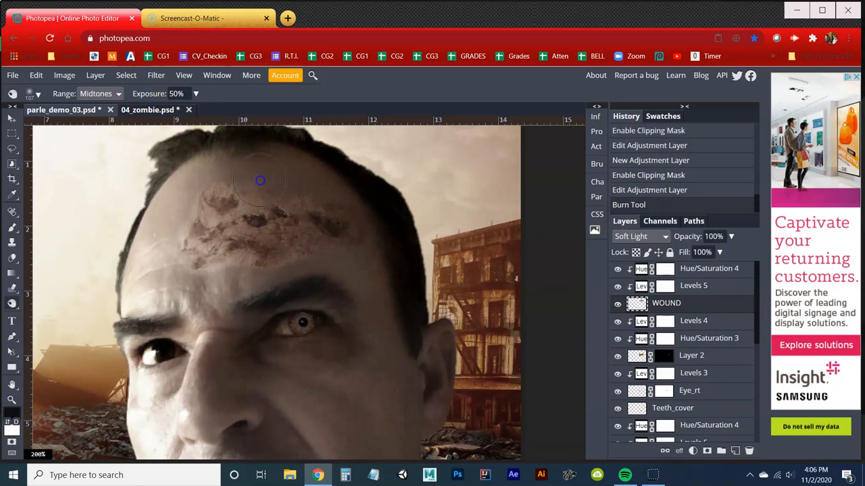
{"action": "left_click_drag", "start_coordinate": [260, 180], "coordinate": [309, 187]}
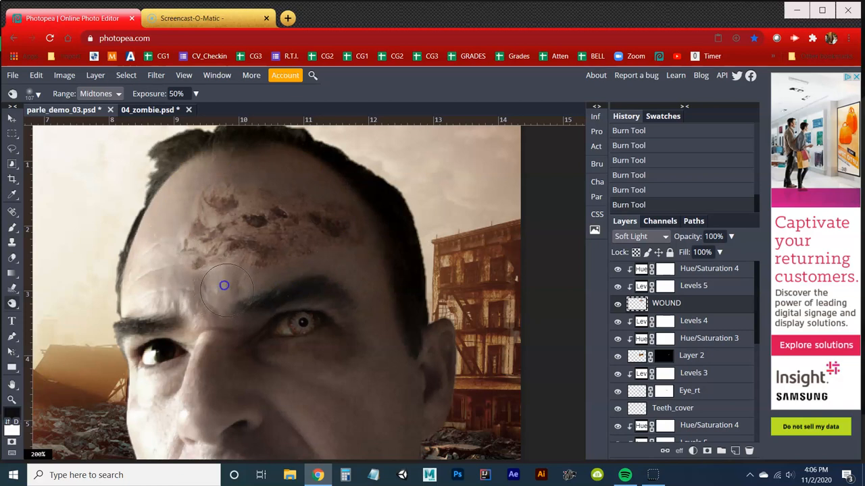
{"action": "mouse_move", "coordinate": [44, 301]}
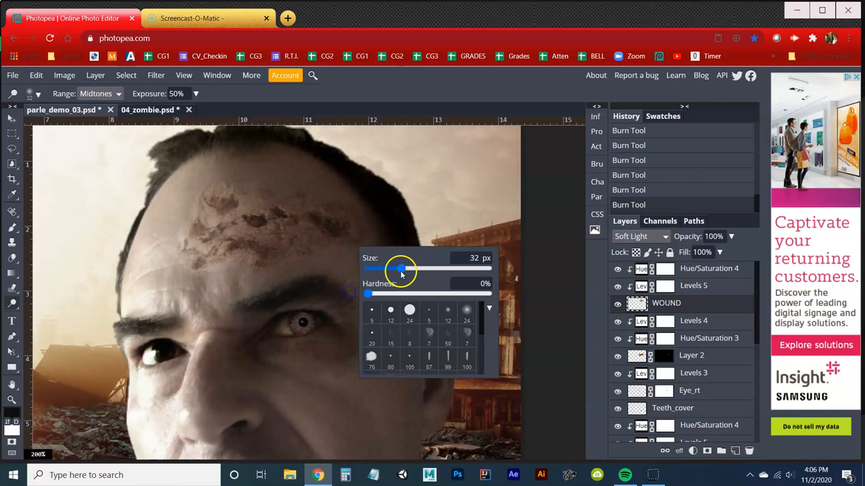
{"action": "left_click_drag", "start_coordinate": [402, 269], "coordinate": [414, 268]}
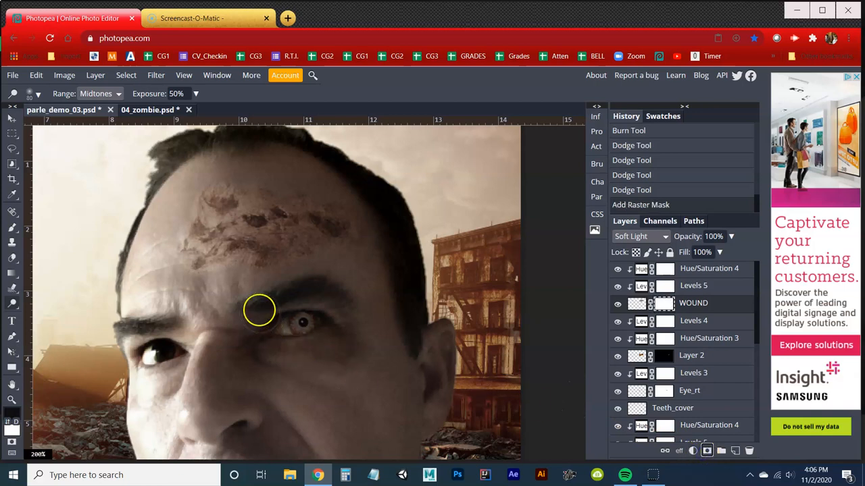
- Dodge the skin above the eyebrow, then set up a fully soft 70 px Brush
{"action": "right_click", "coordinate": [258, 311]}
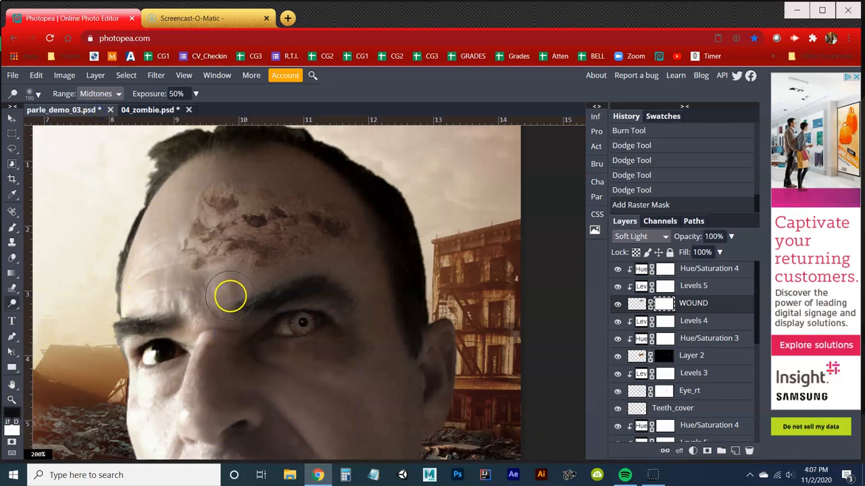
{"action": "left_click", "coordinate": [232, 295]}
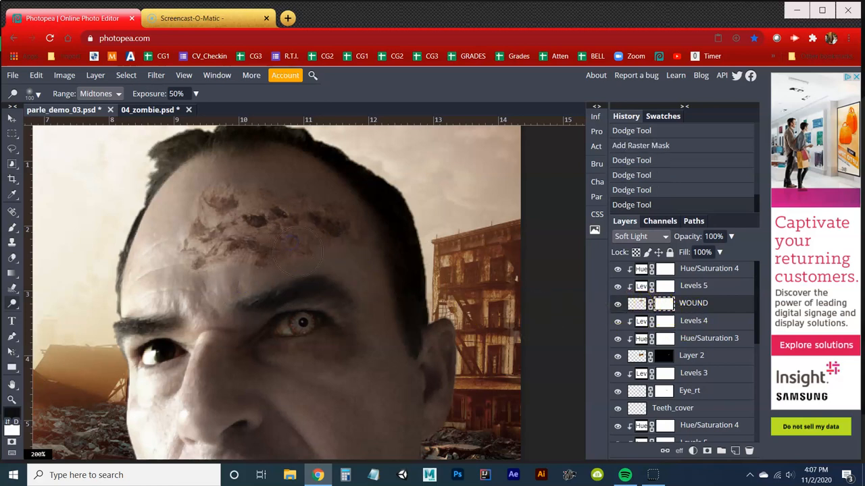
{"action": "mouse_move", "coordinate": [50, 271]}
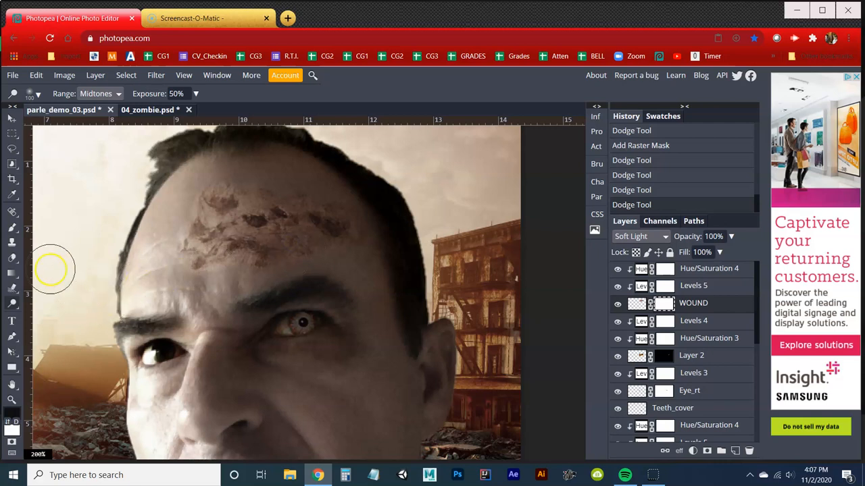
{"action": "left_click", "coordinate": [12, 228]}
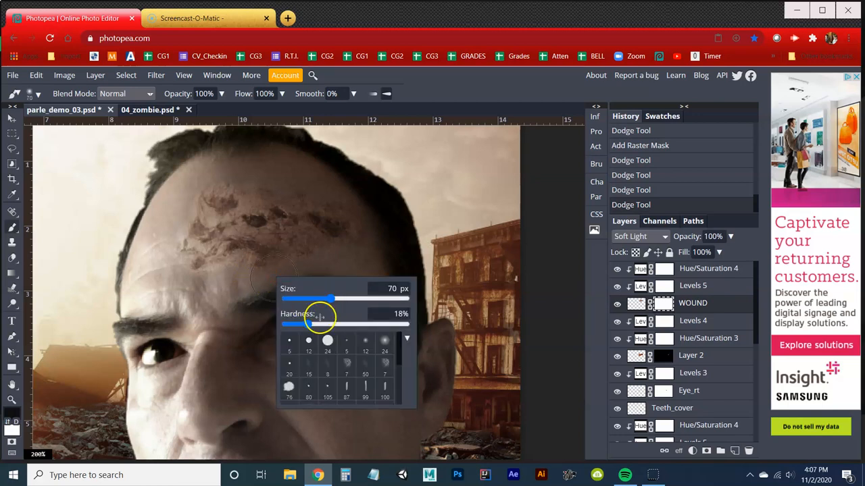
{"action": "left_click_drag", "start_coordinate": [319, 325], "coordinate": [285, 325]}
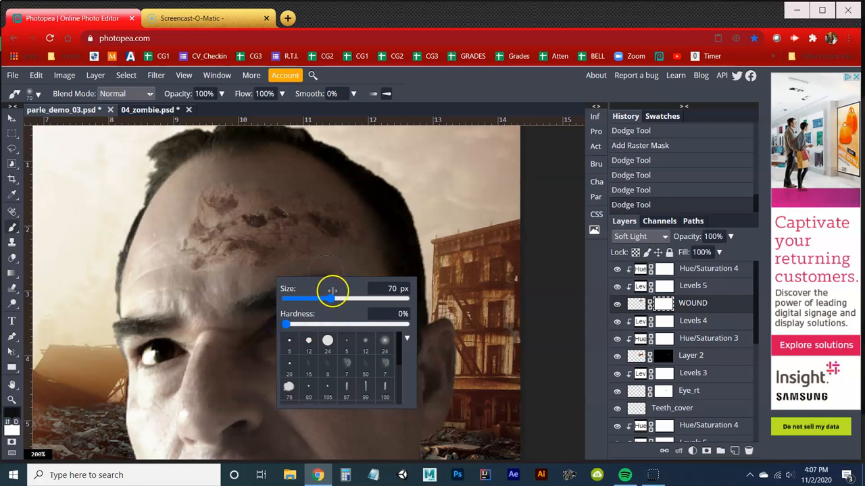
{"action": "left_click_drag", "start_coordinate": [328, 298], "coordinate": [335, 299]}
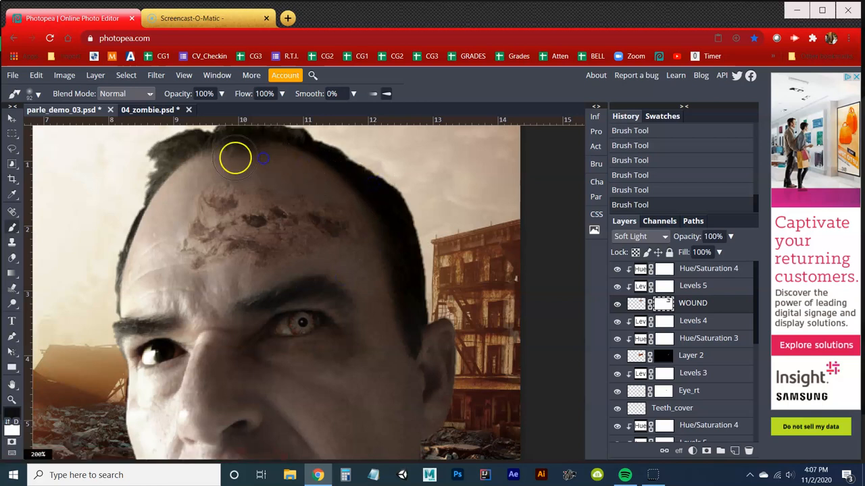
{"action": "mouse_move", "coordinate": [183, 174]}
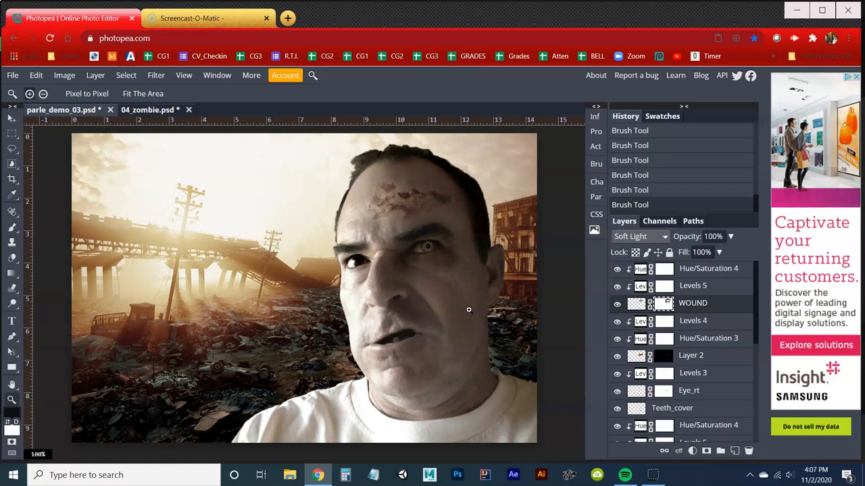
{"action": "mouse_move", "coordinate": [471, 308]}
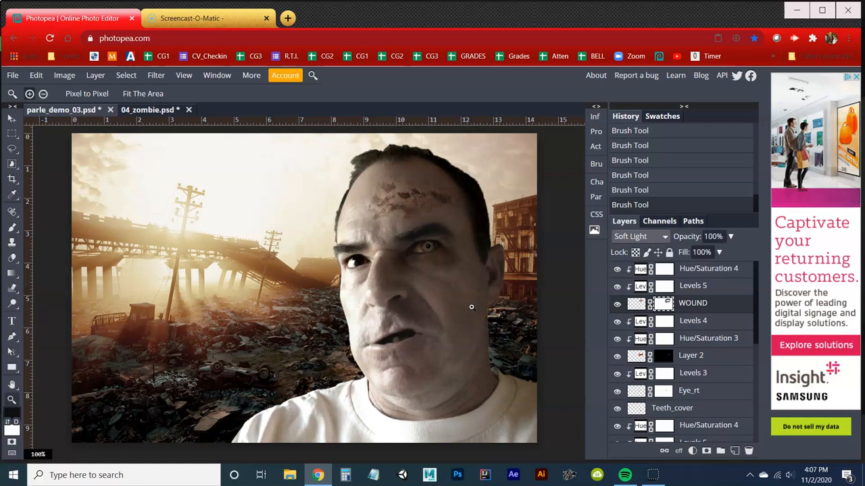
{"action": "mouse_move", "coordinate": [455, 307]}
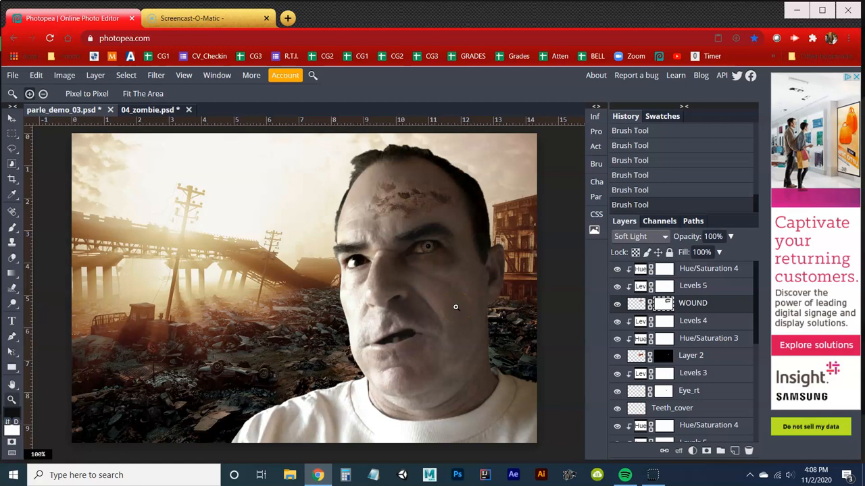
{"action": "mouse_move", "coordinate": [439, 282]}
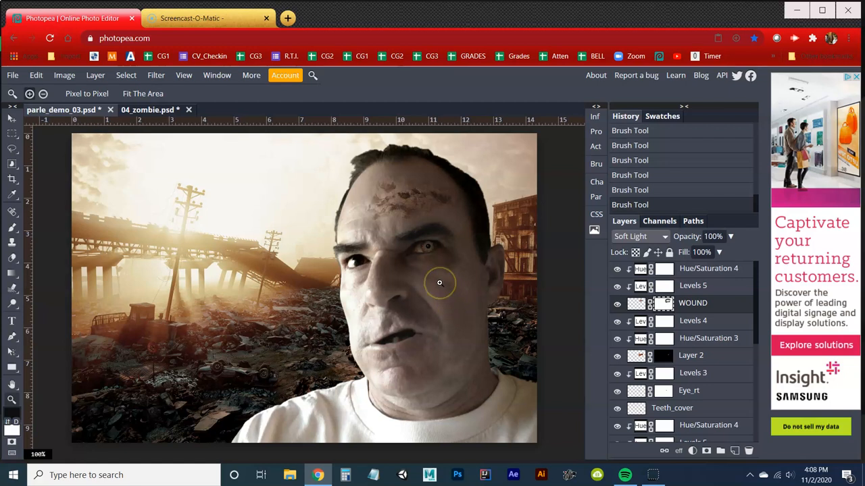